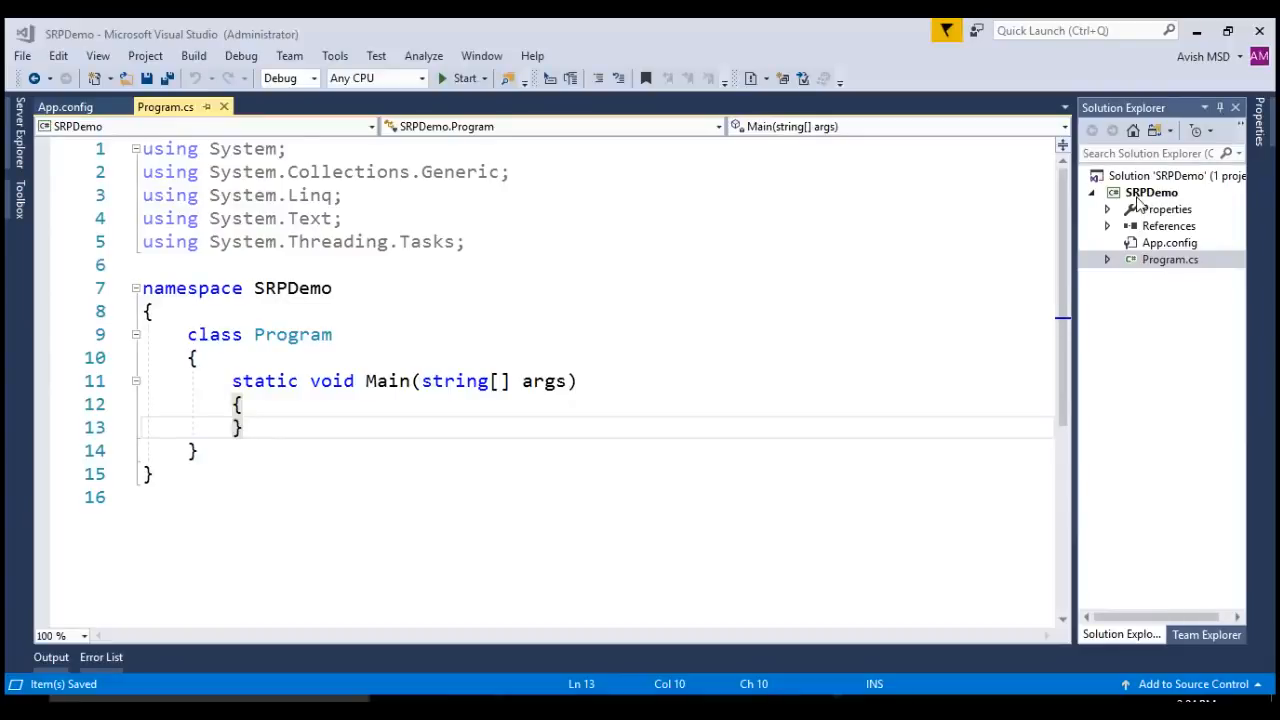
Add a new IUser.cs interface file to the SRPDemo project
right_click(1151, 192)
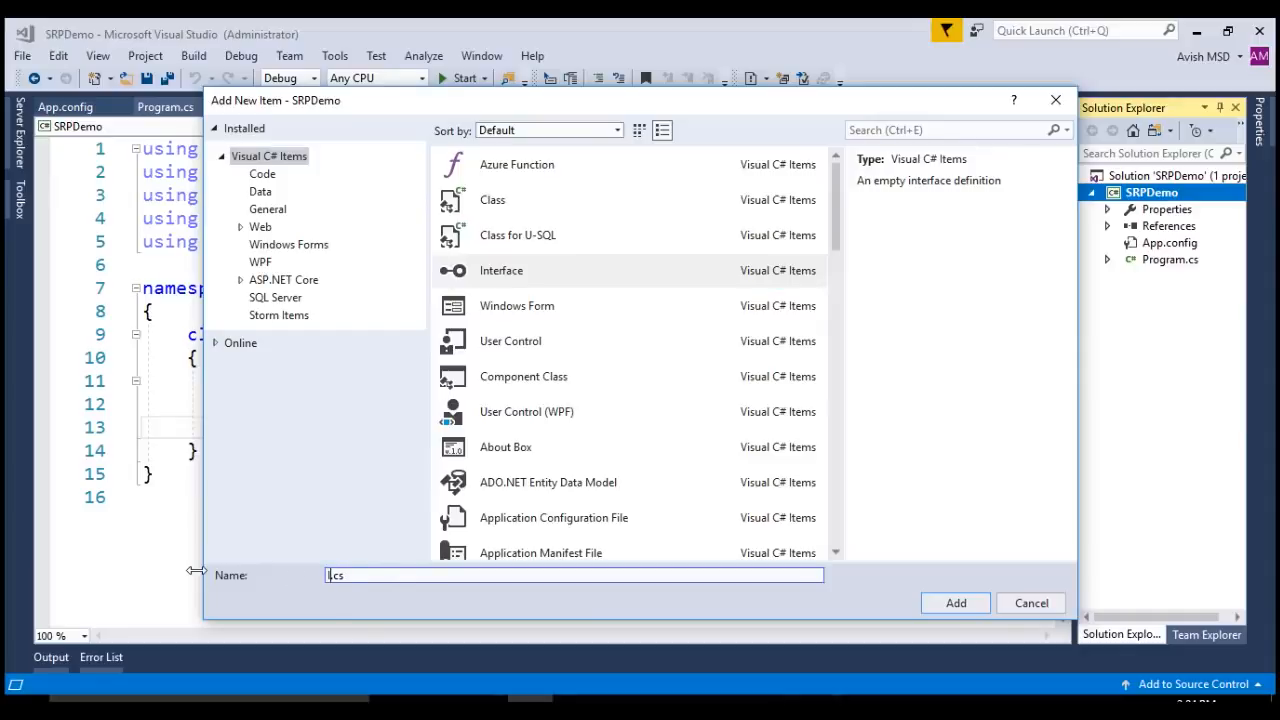
click(955, 603)
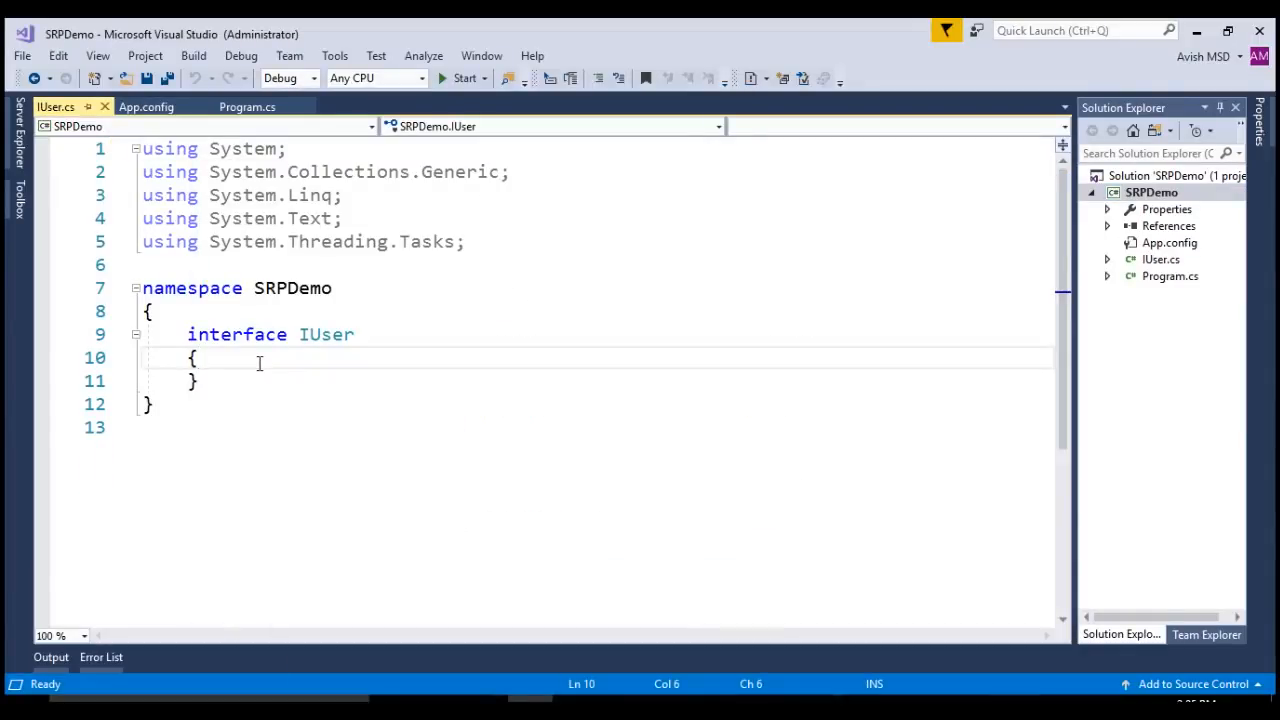
Declare bool Login and Register methods taking username, password and email strings
key(enter)
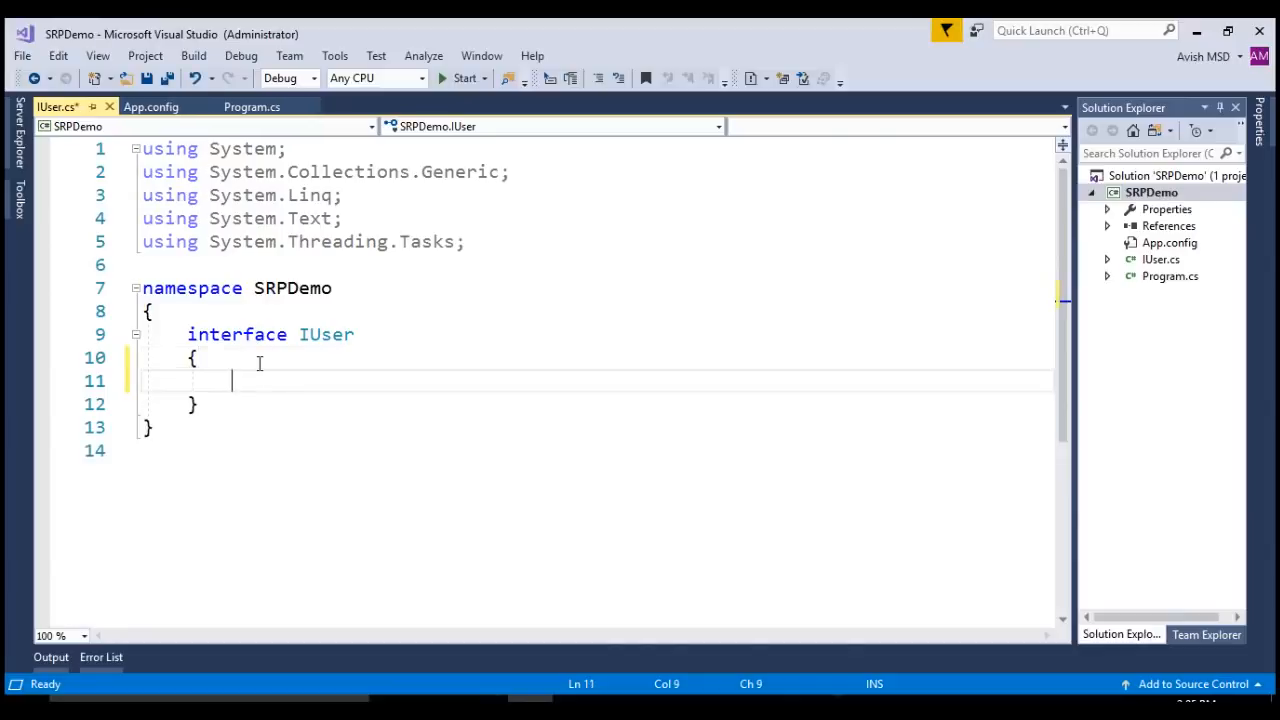
text(Login)
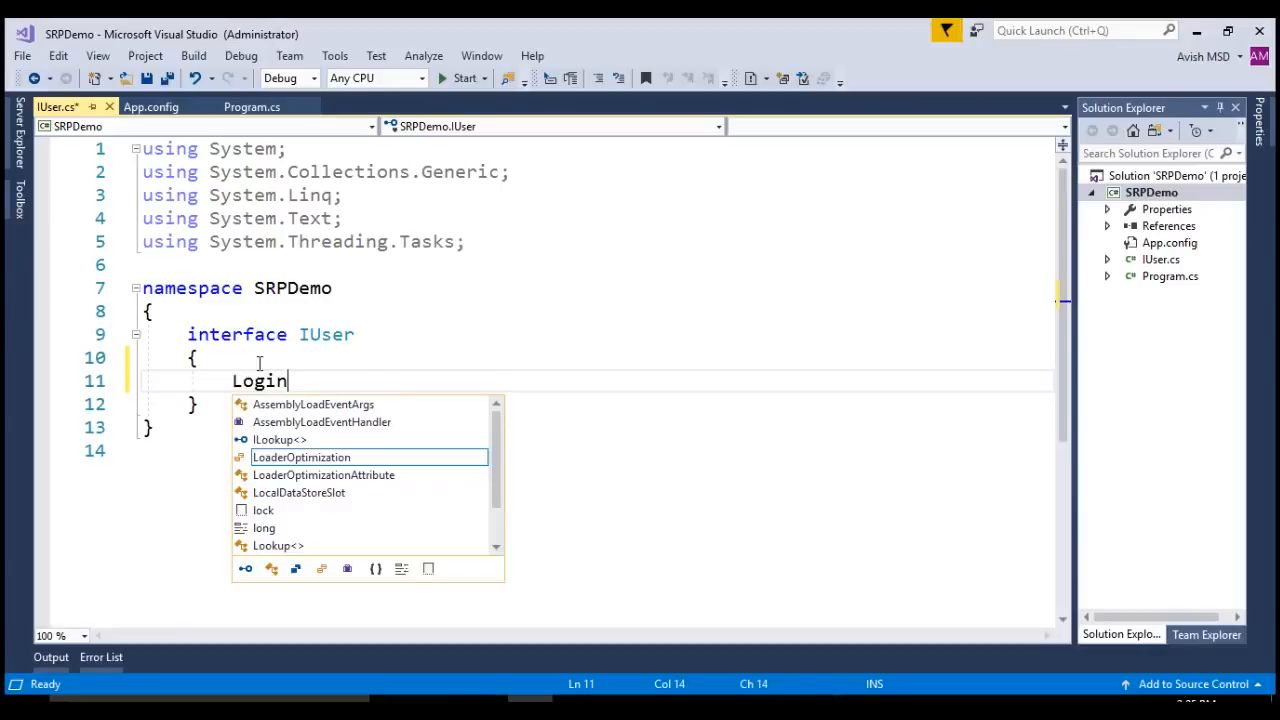
text((s))
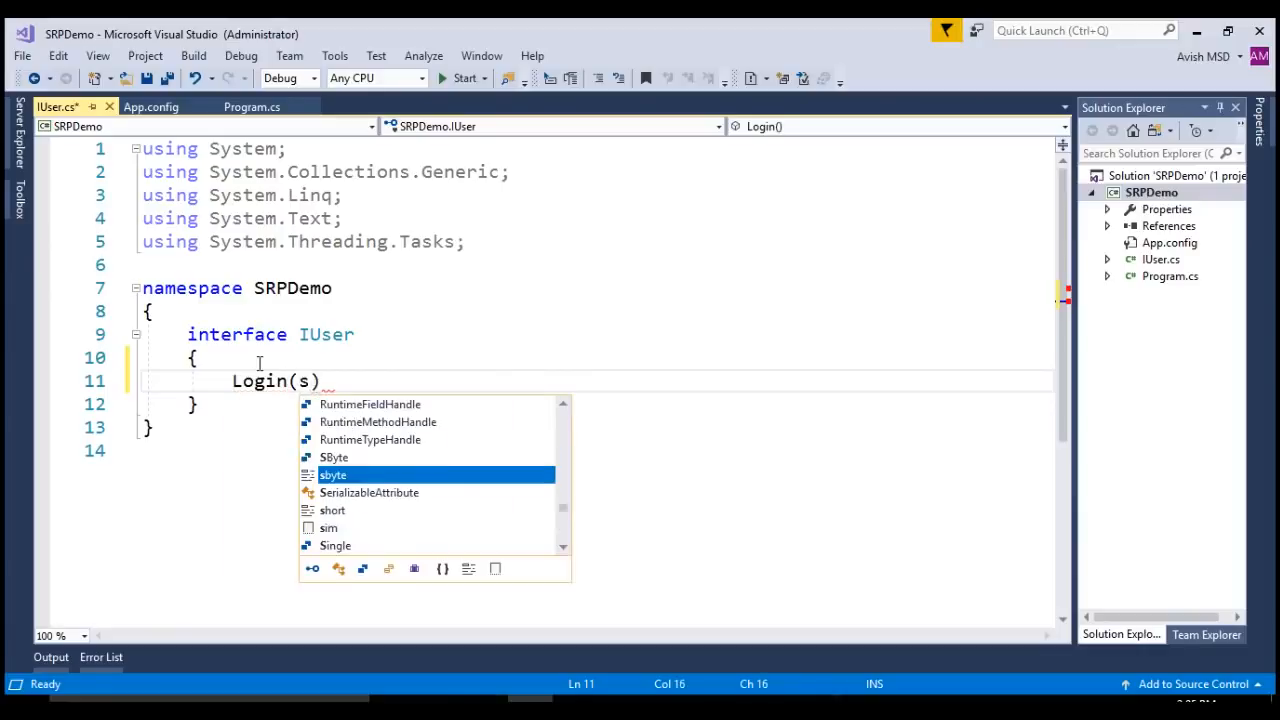
text(tring username, string password)
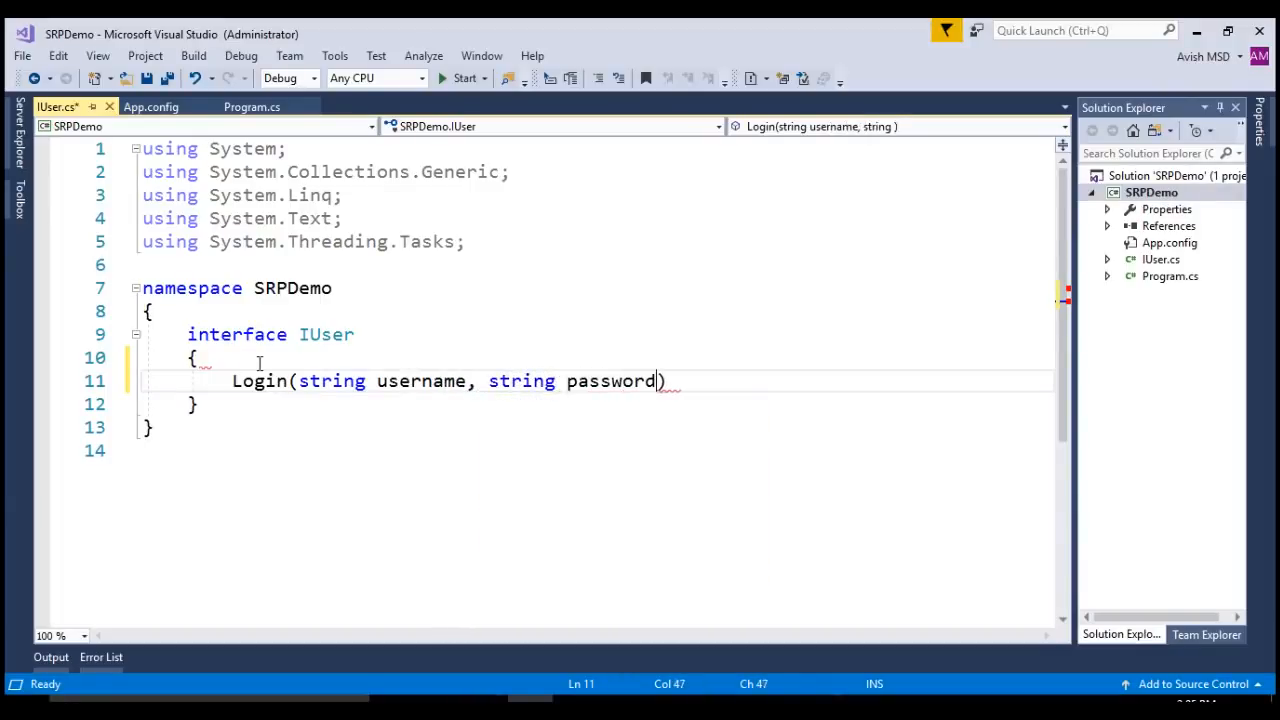
text(;)
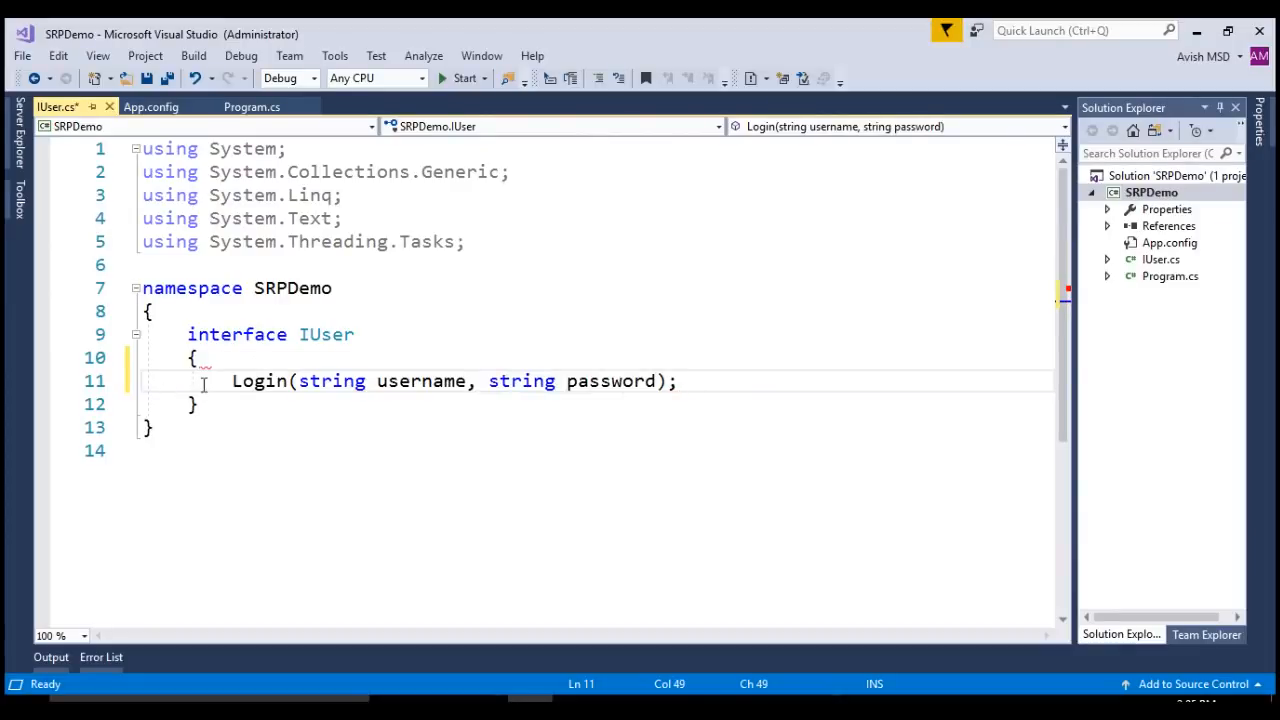
text(bool)
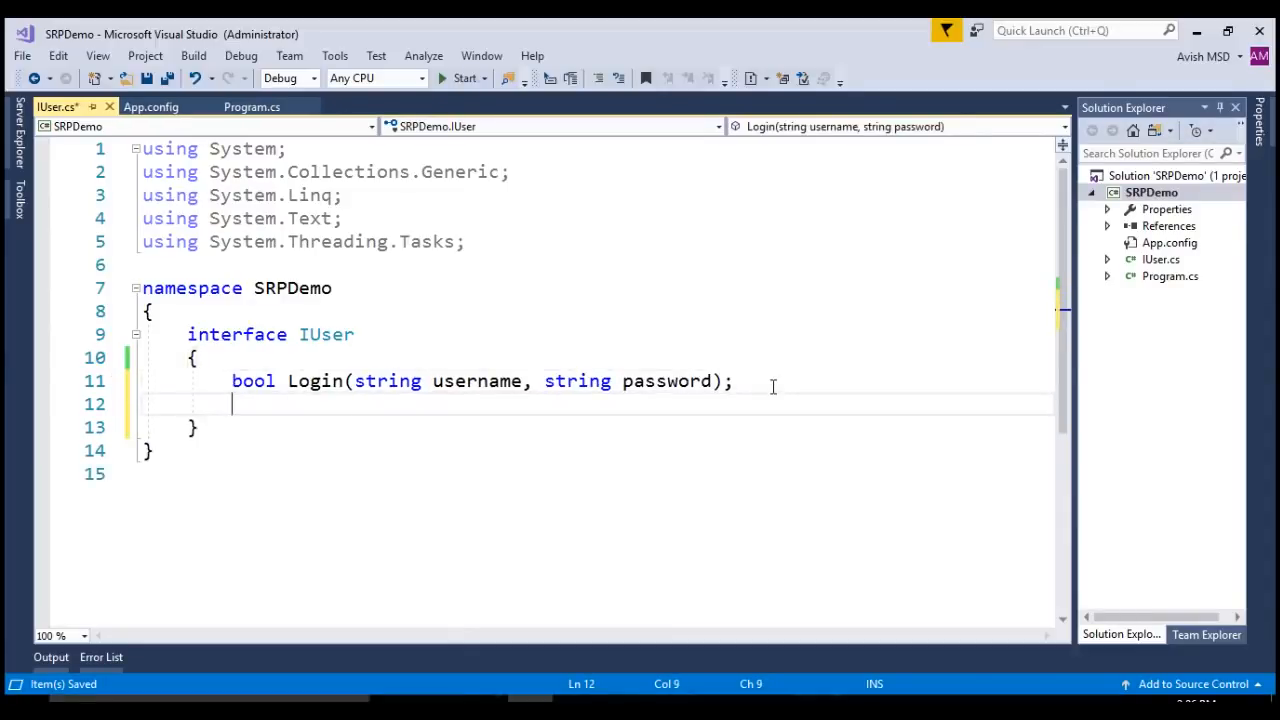
text(bool Register(str)
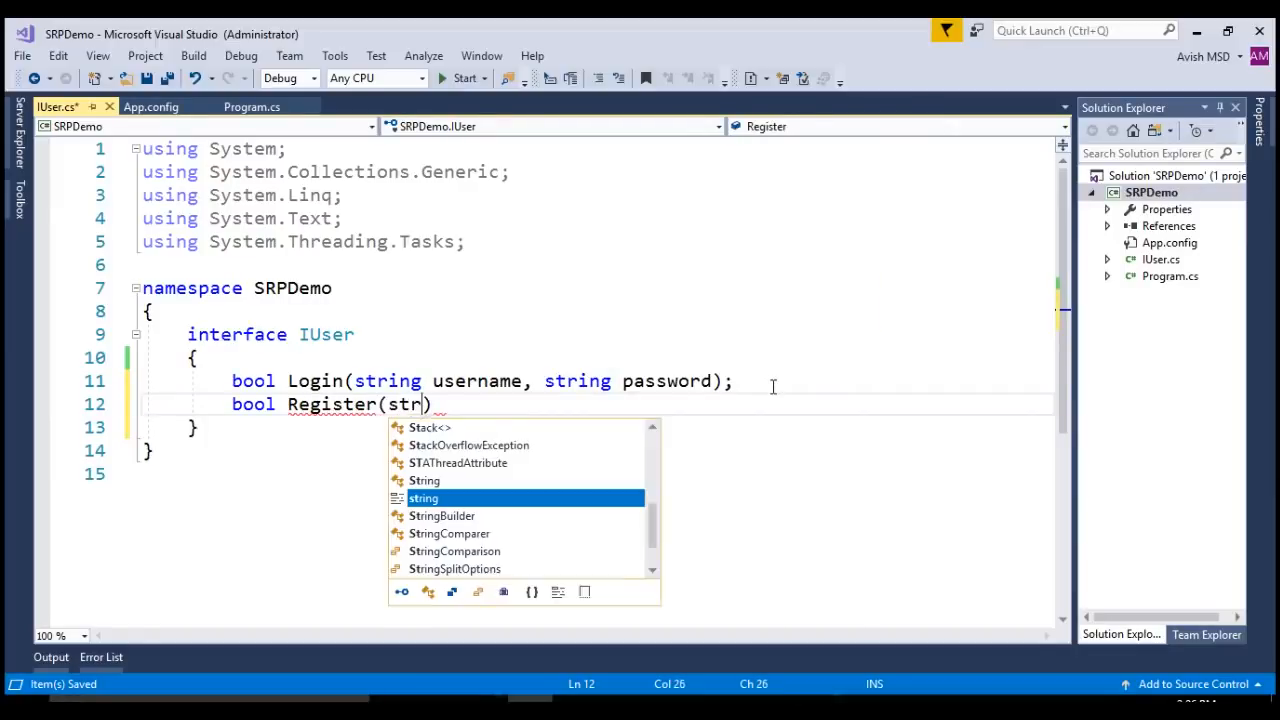
text(ing username))
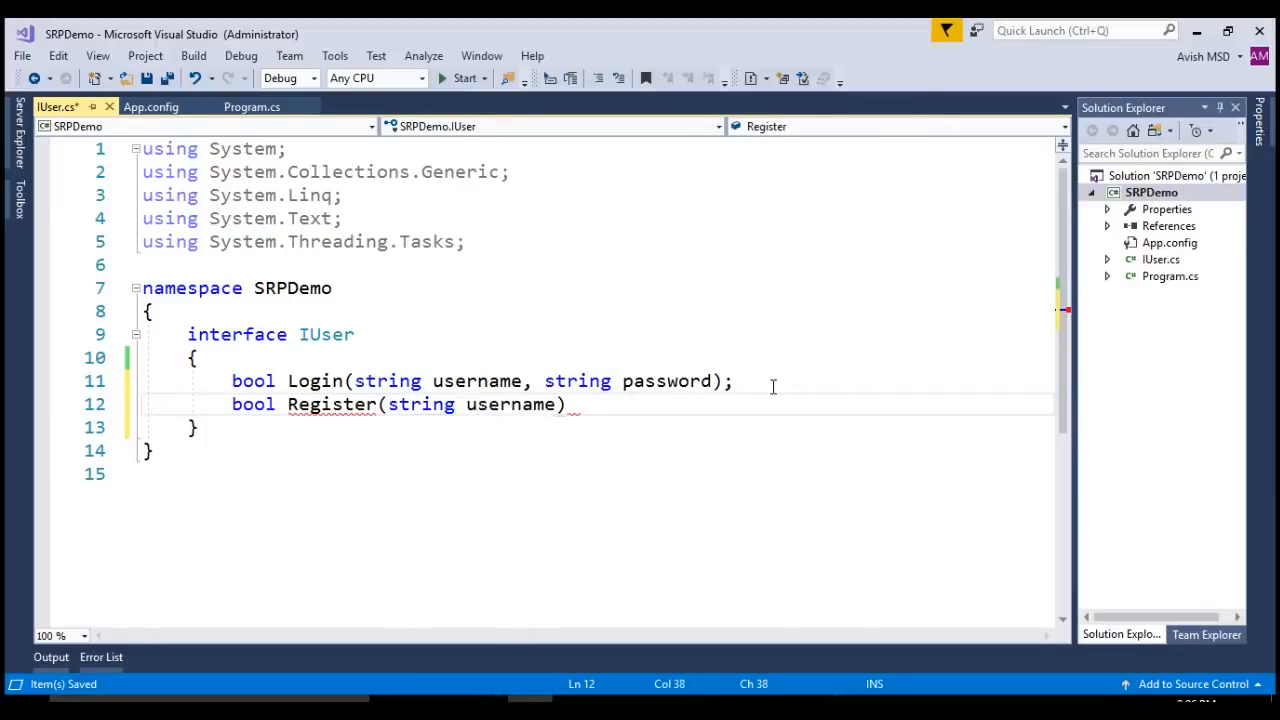
text(, string passwor)
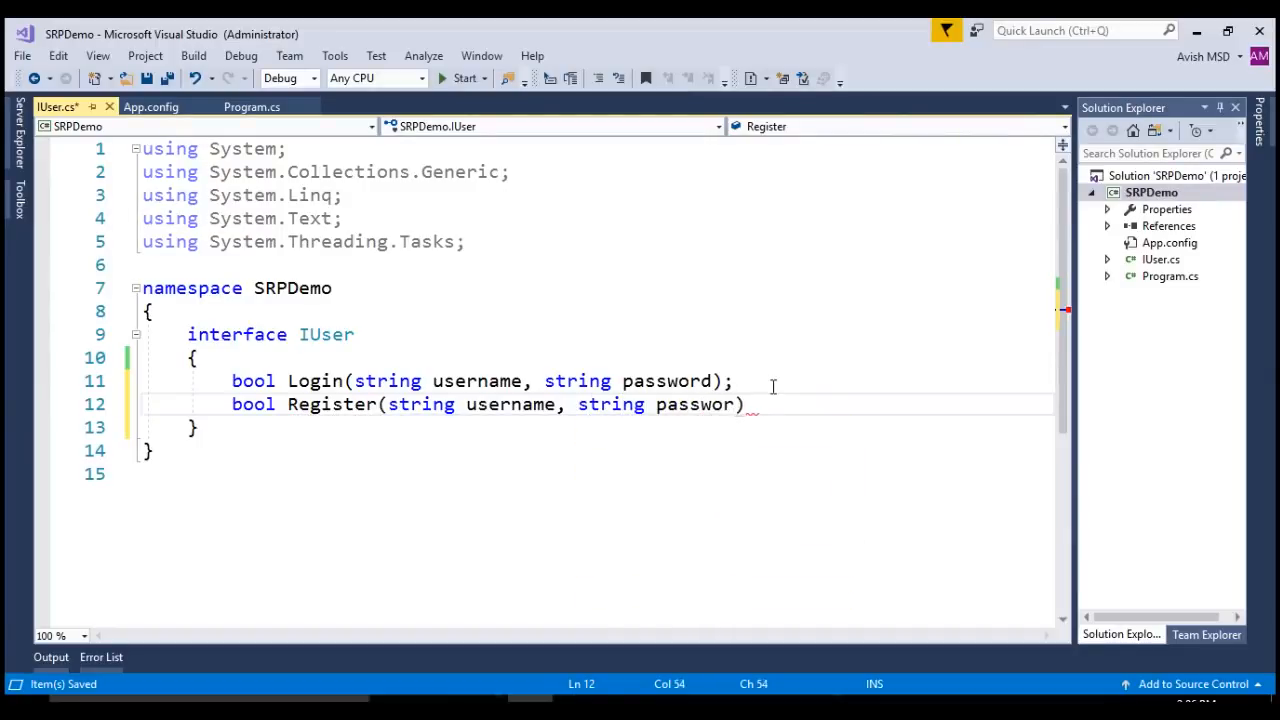
text(, string)
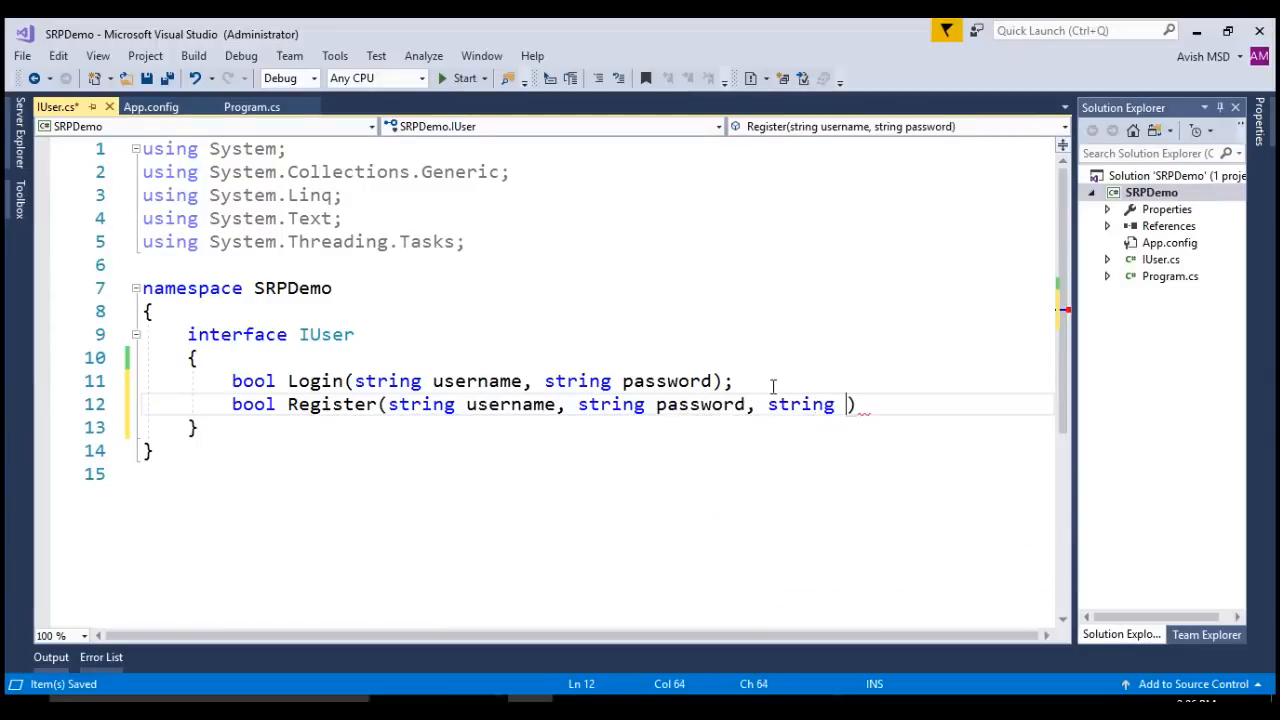
text(email)
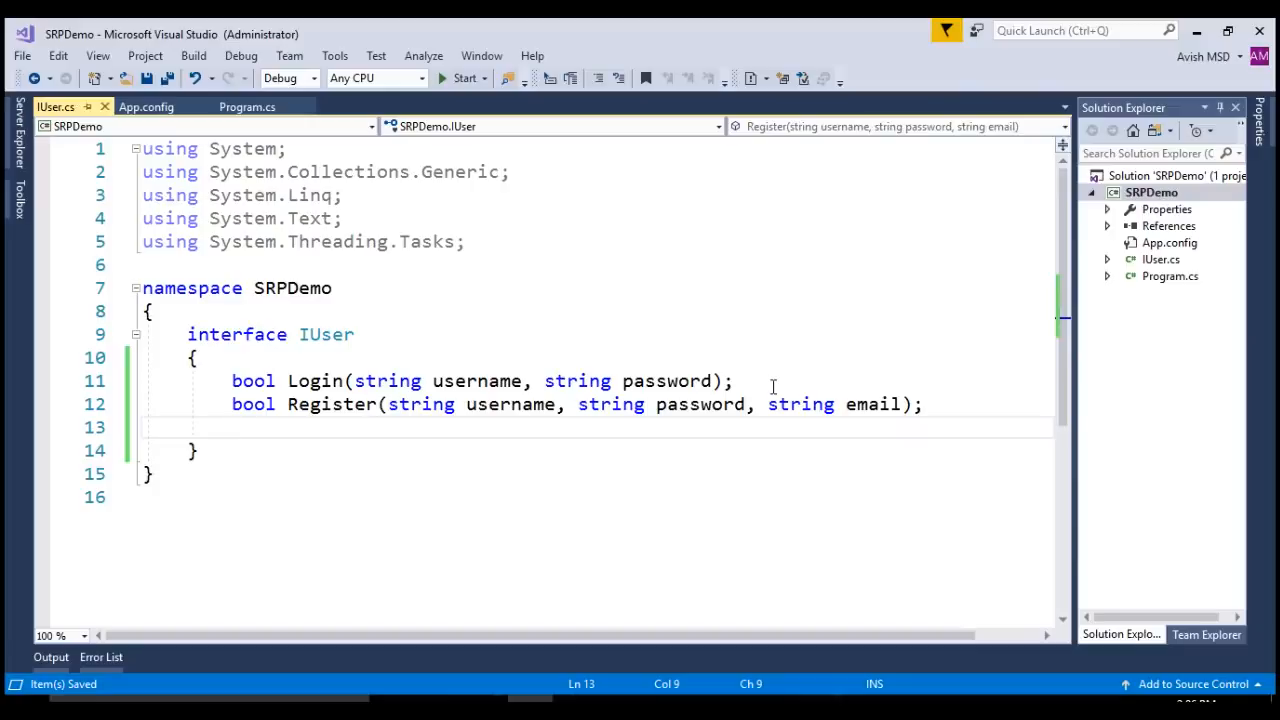
Add void LogError and bool SendEmail(string emailContent) declarations to IUser
text(void)
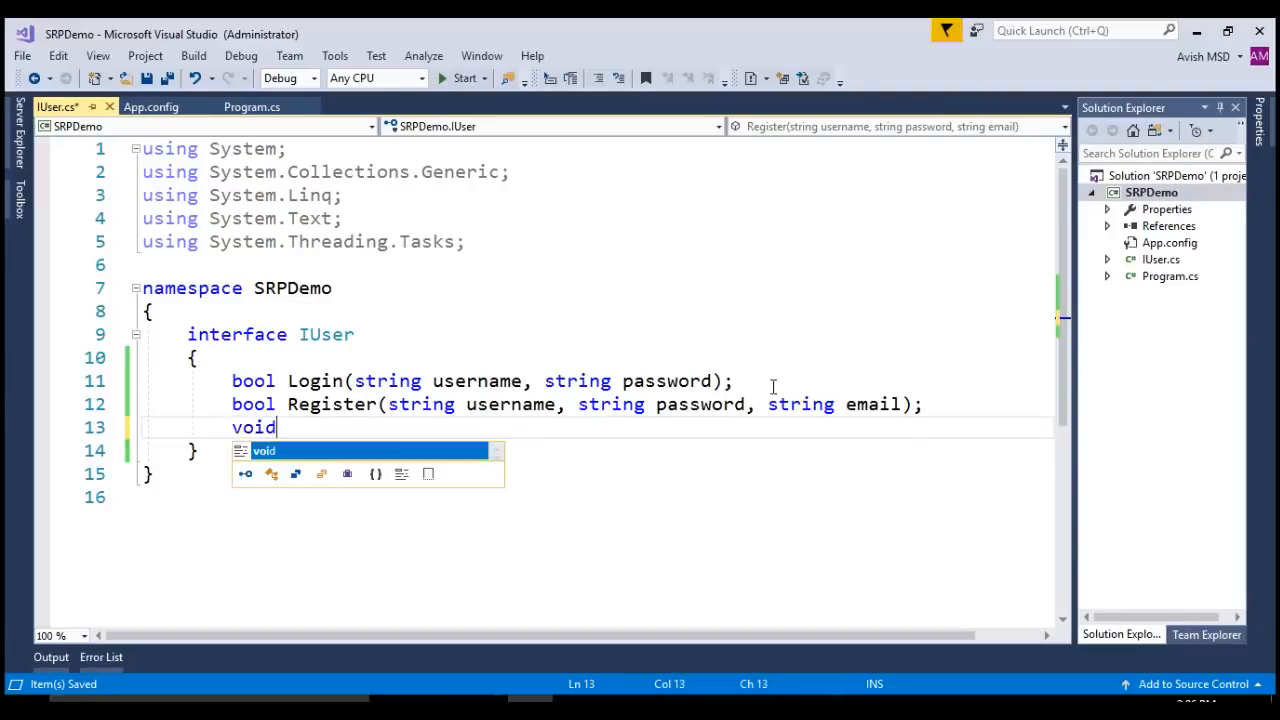
text(Log)
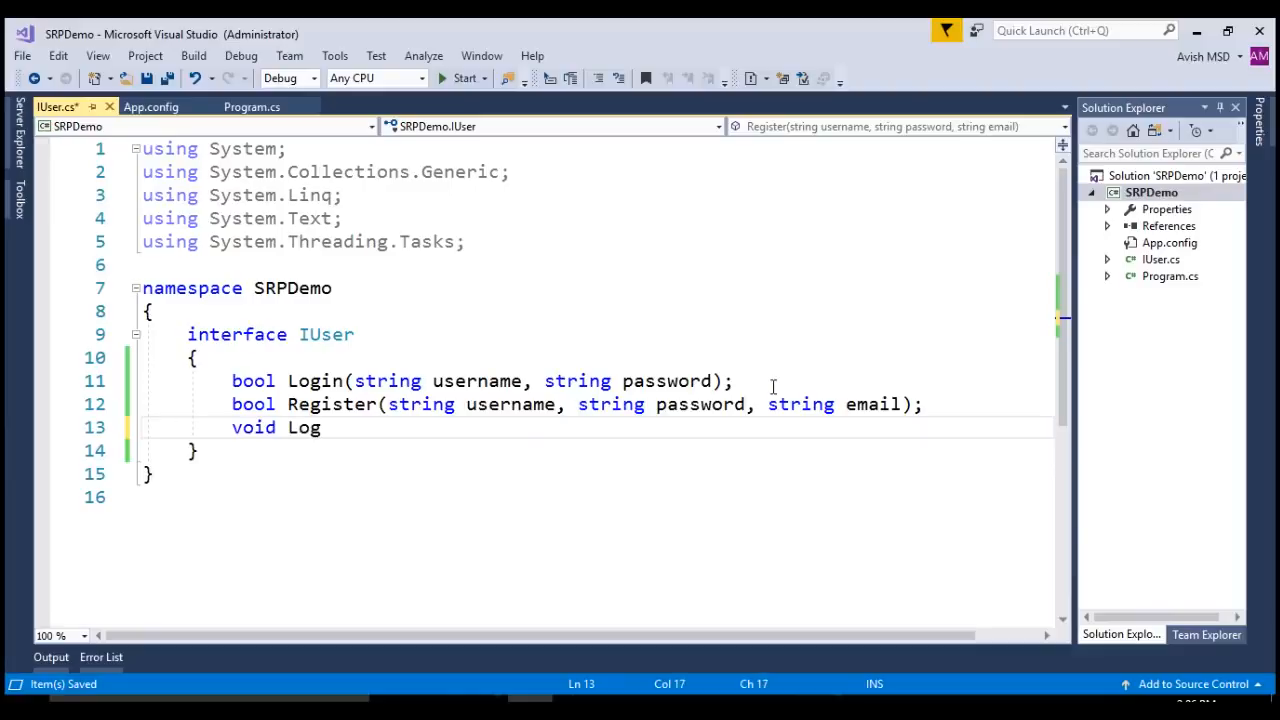
text(Error(string errorr))
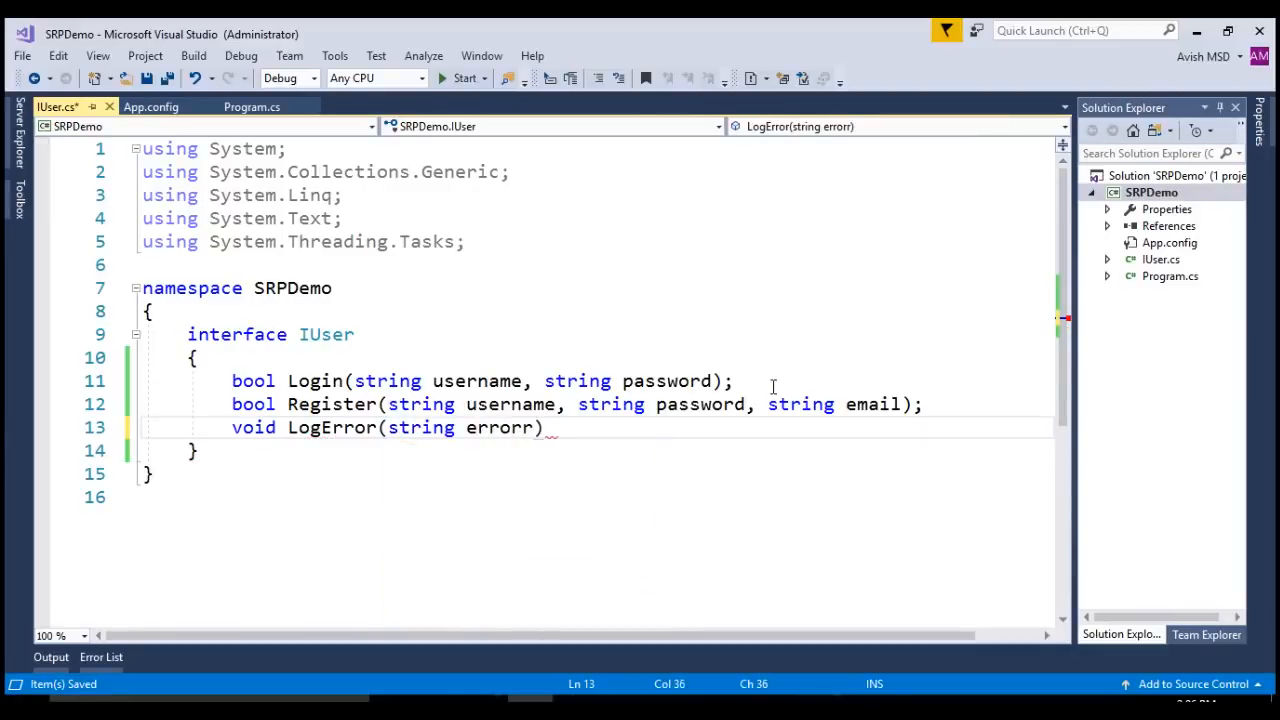
key(Backspace)
text(;)
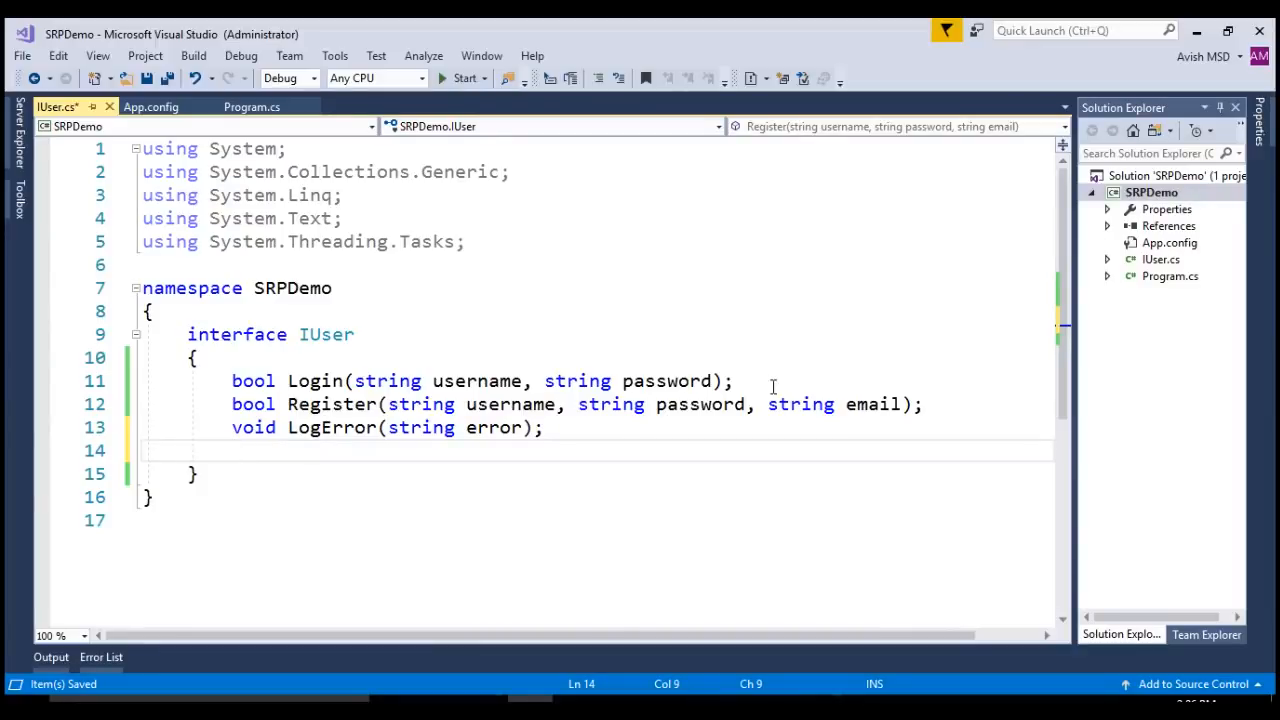
text(bool S)
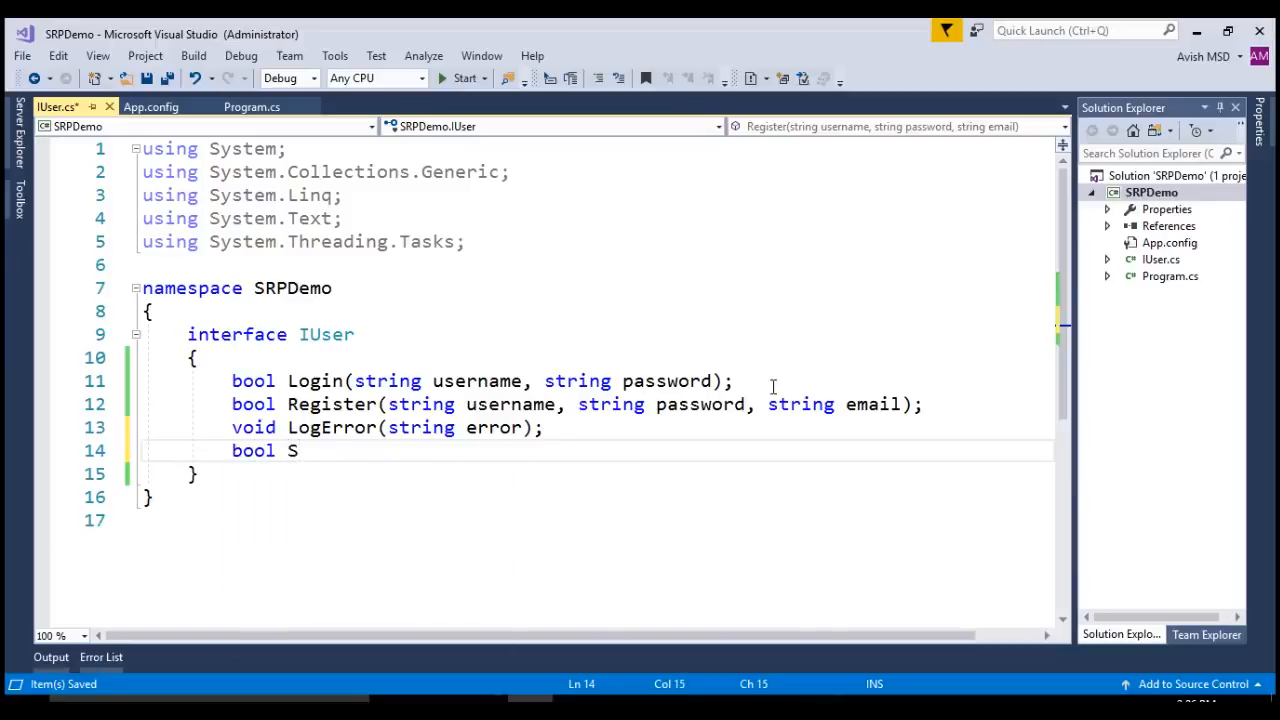
text(endEmail)
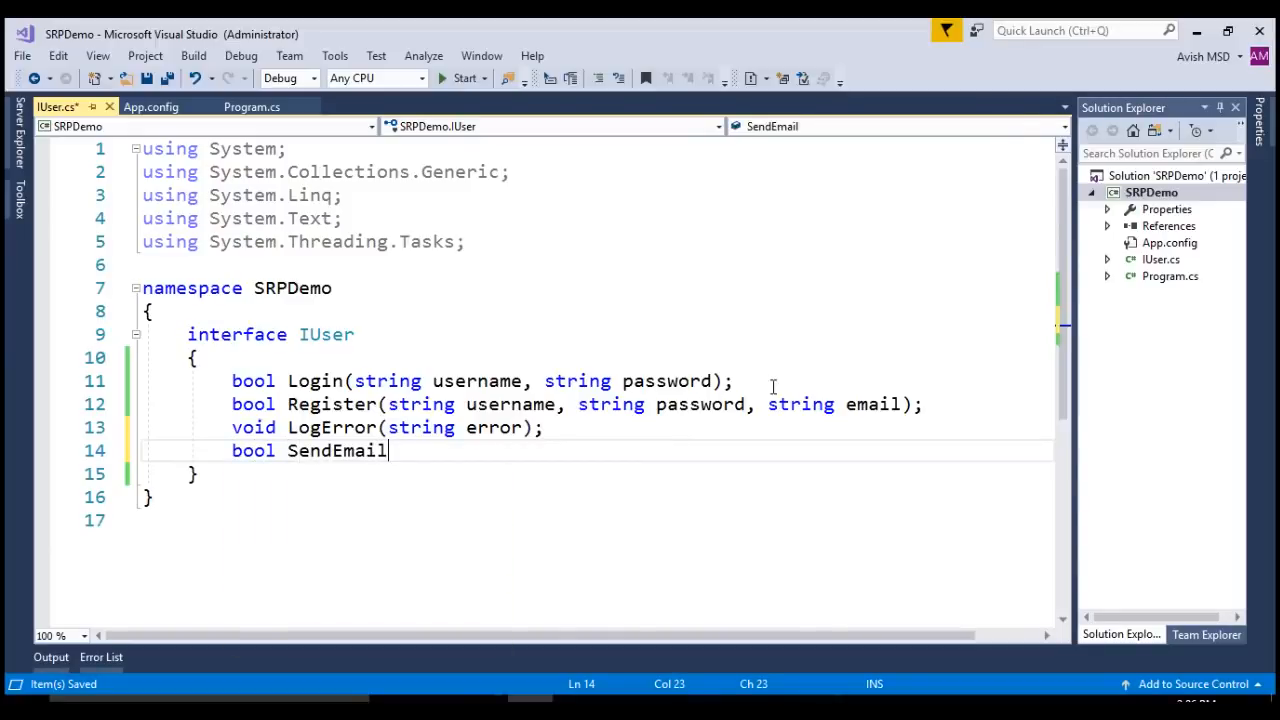
text((string ))
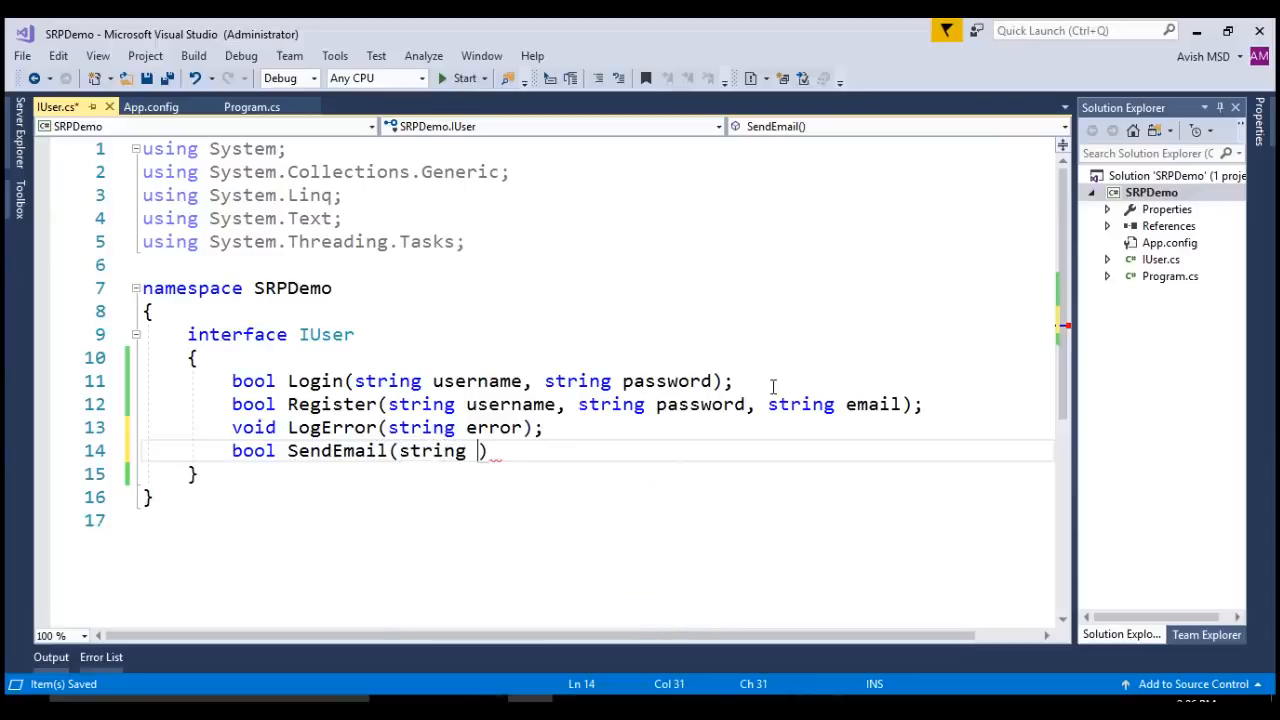
text(e)
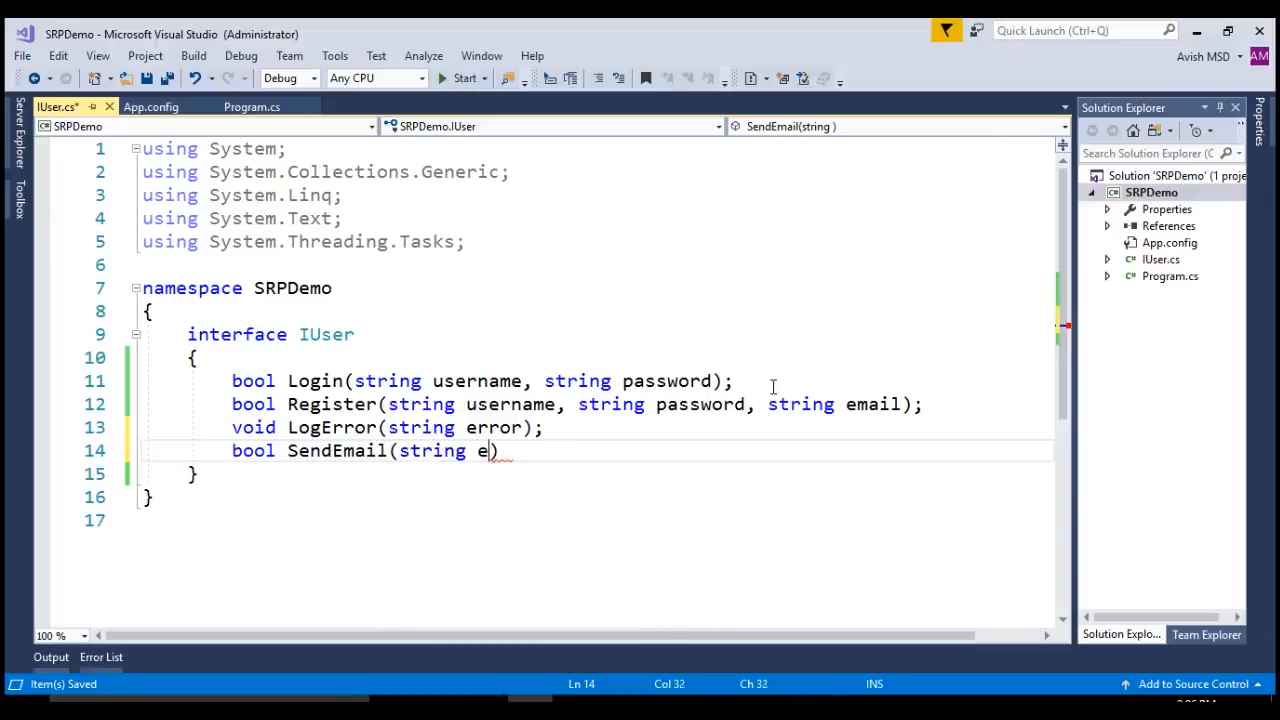
text(mailContent)
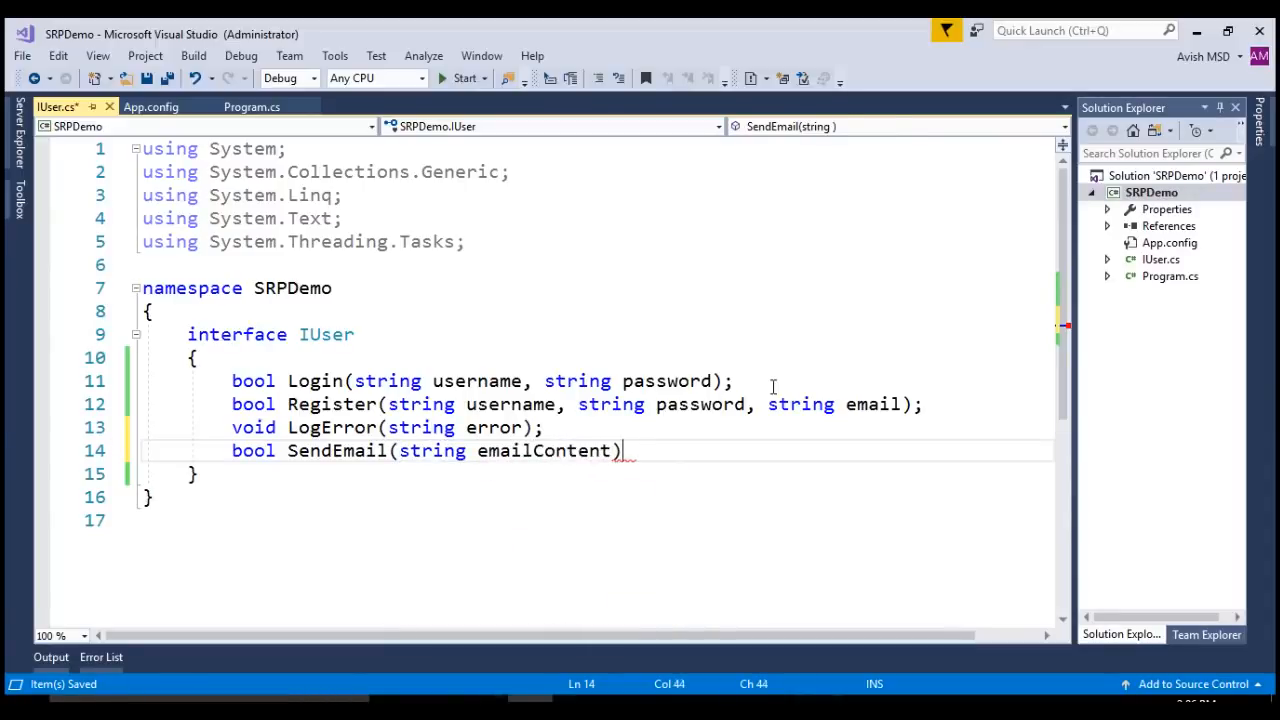
text(;)
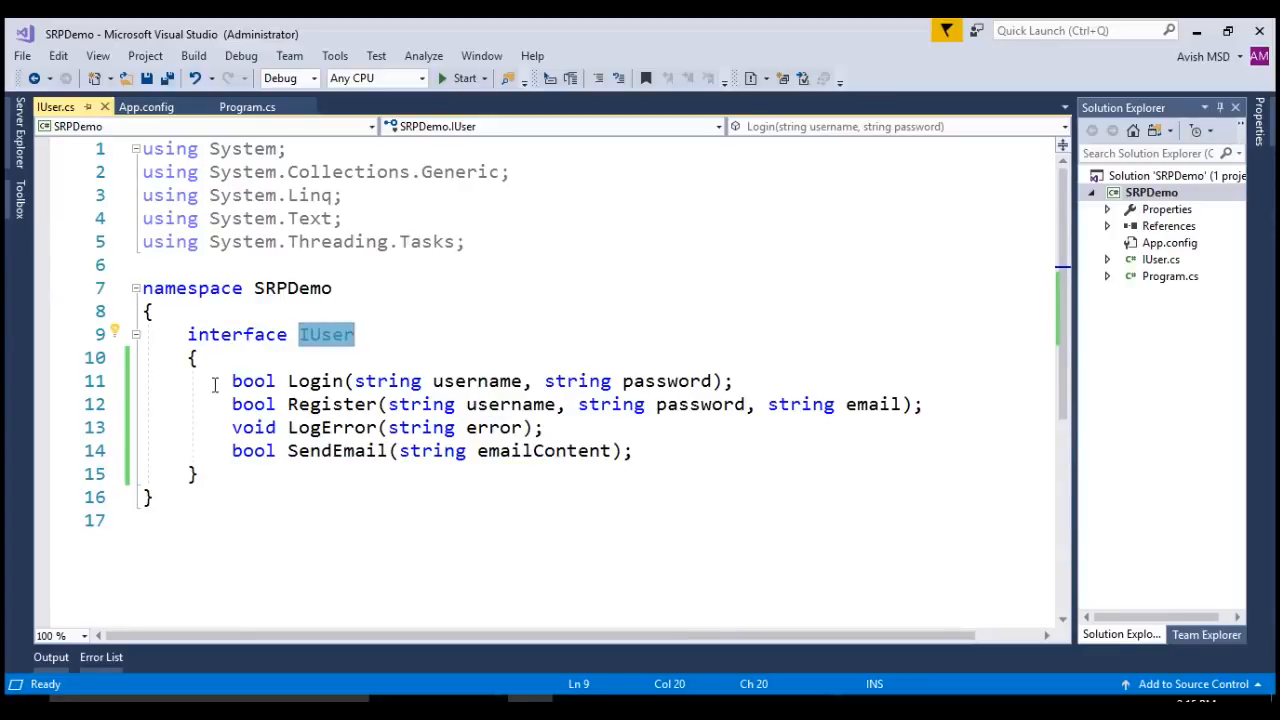
Highlight the Login/Register and LogError/SendEmail declarations, then move below the IUser block
drag(232, 380, 924, 404)
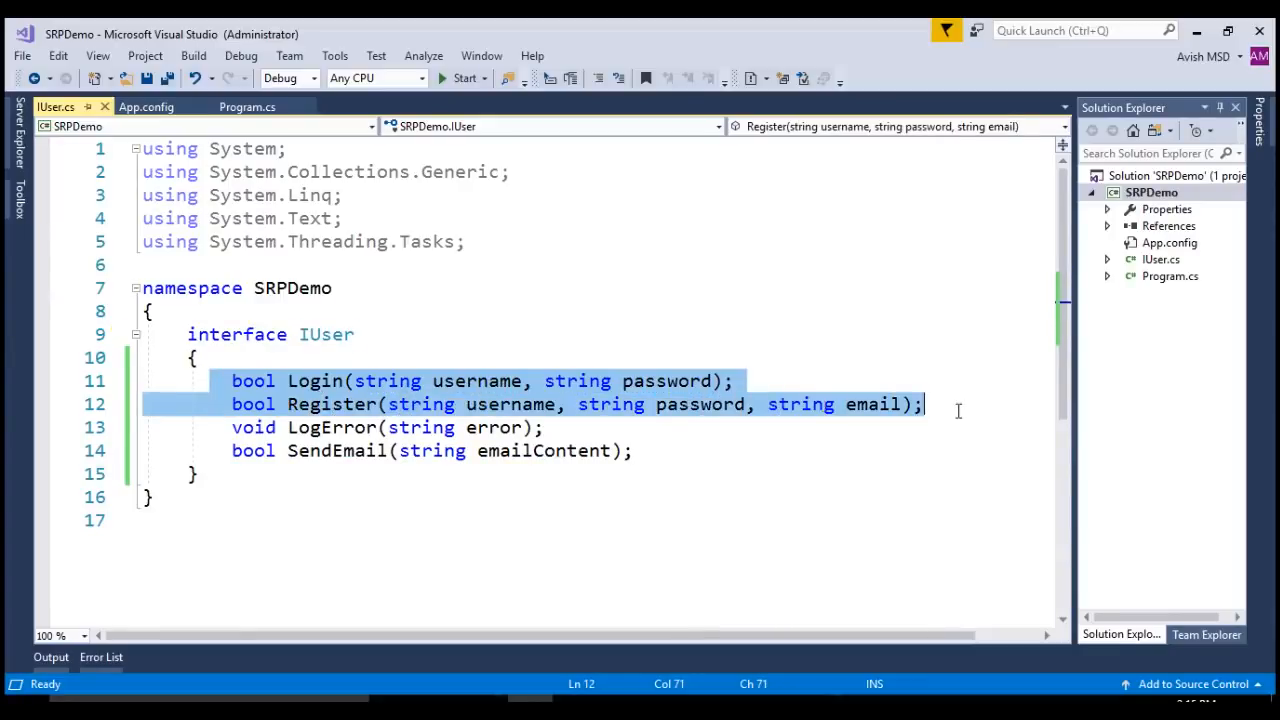
mouse_move(930, 462)
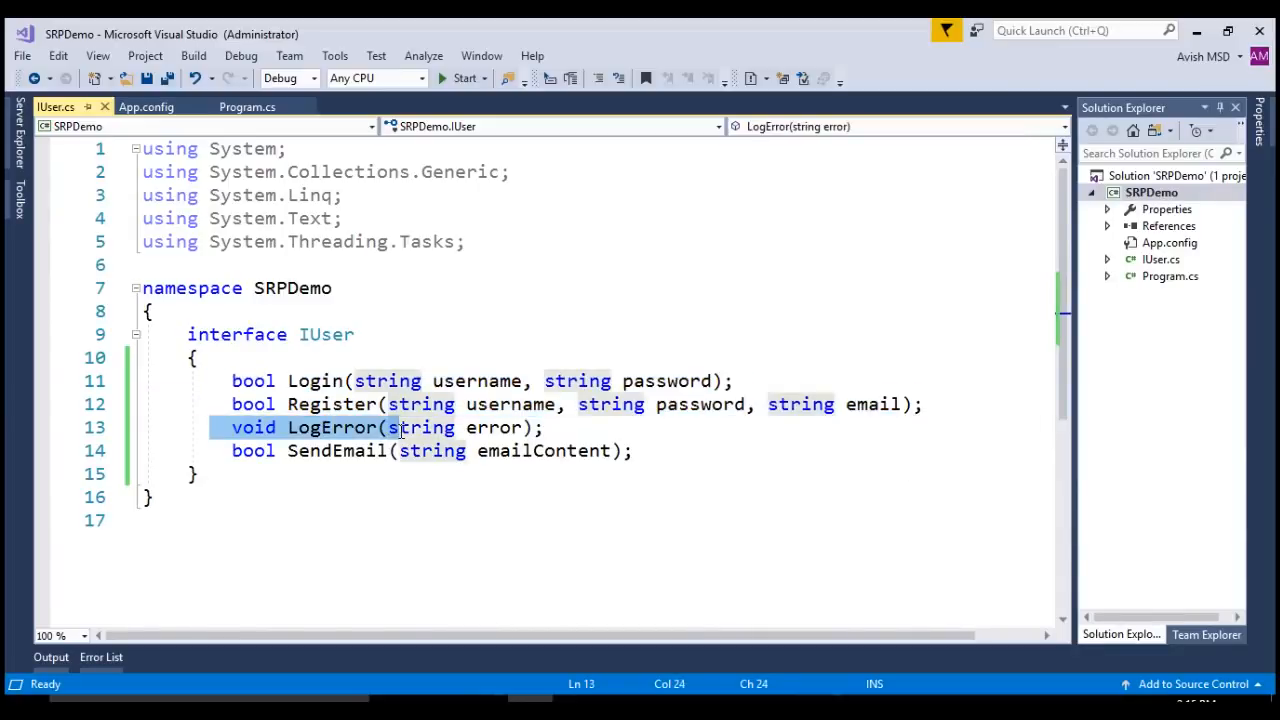
drag(385, 427, 632, 450)
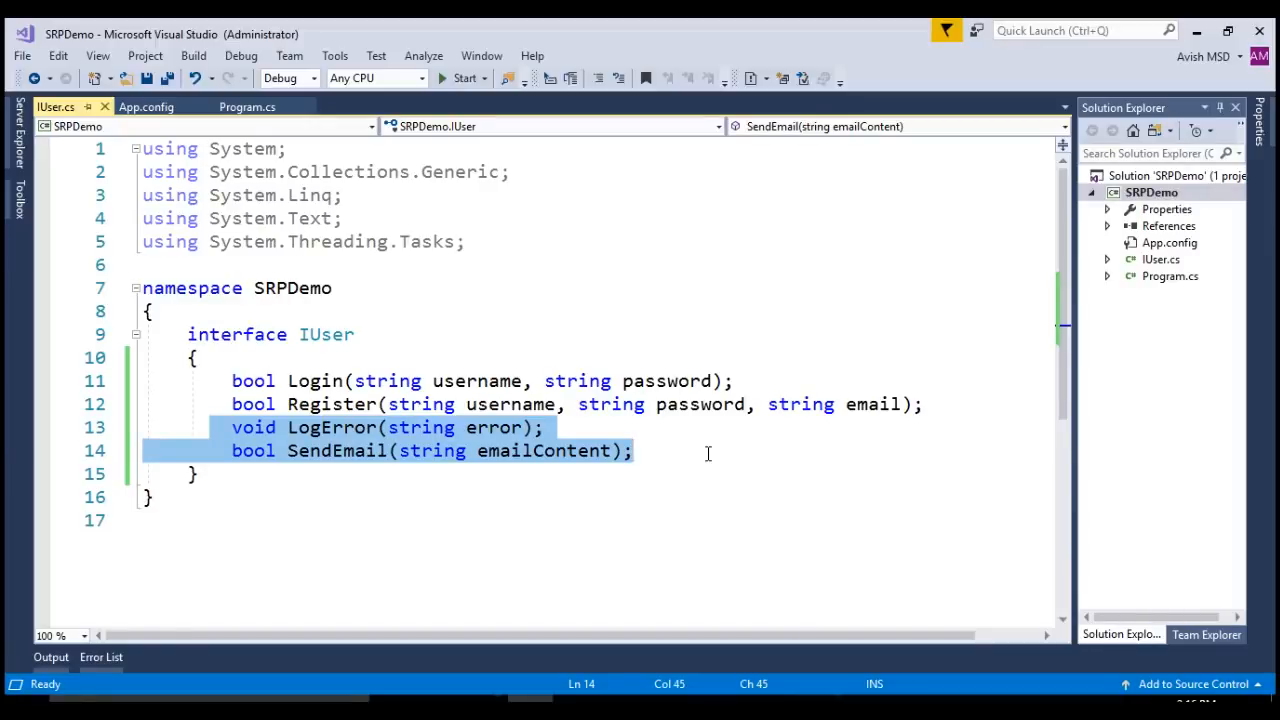
click(338, 565)
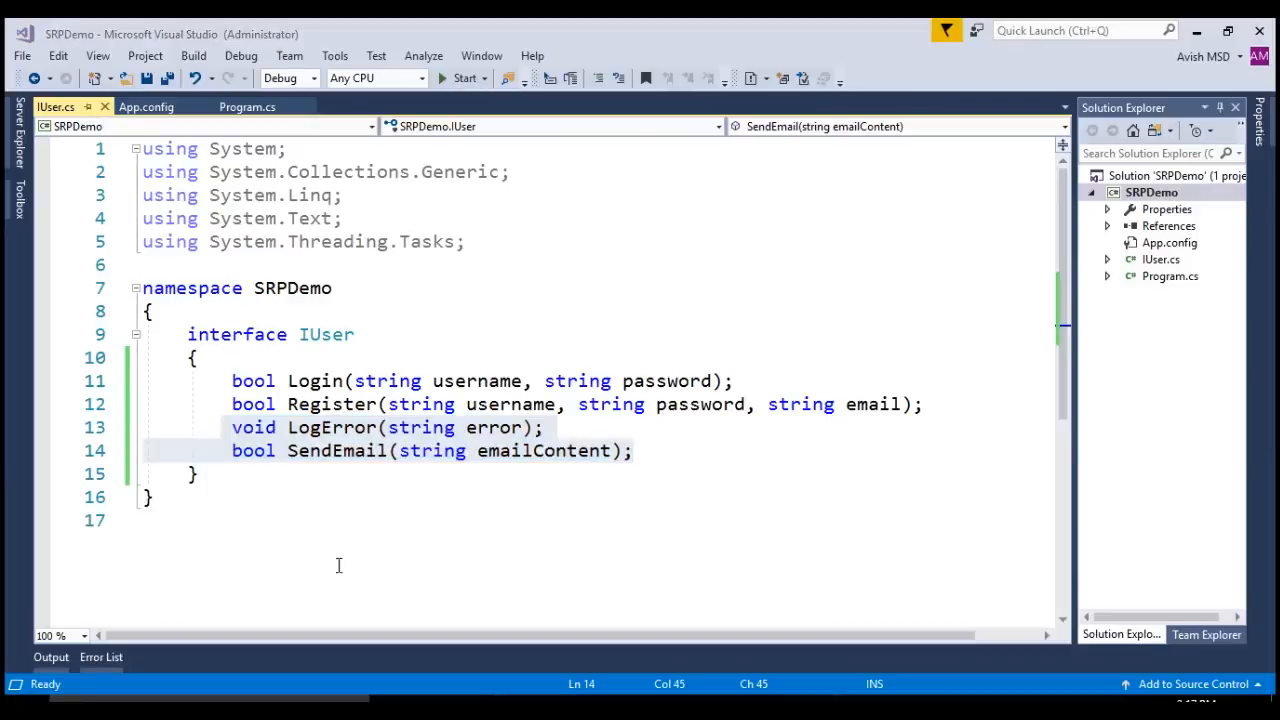
Declare an ILogger interface with void LogError(string error) and begin an IEmail interface
text(i)
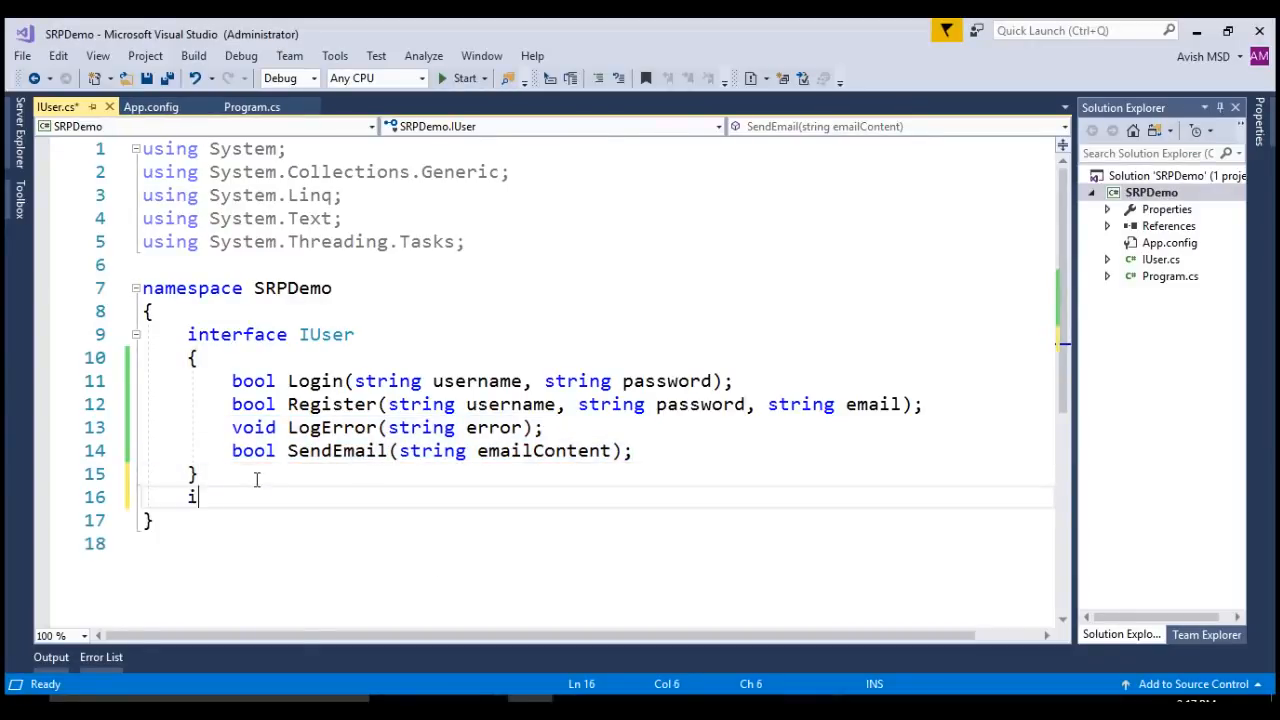
text(nterface)
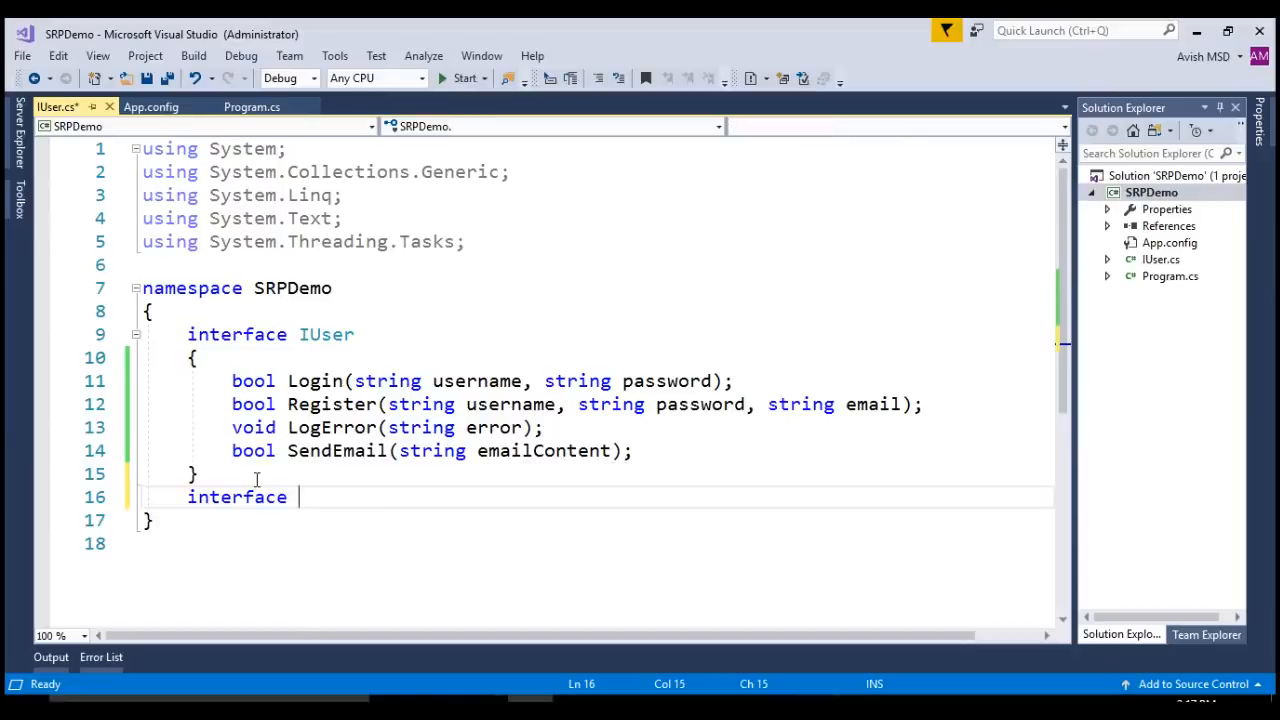
text(ILogg)
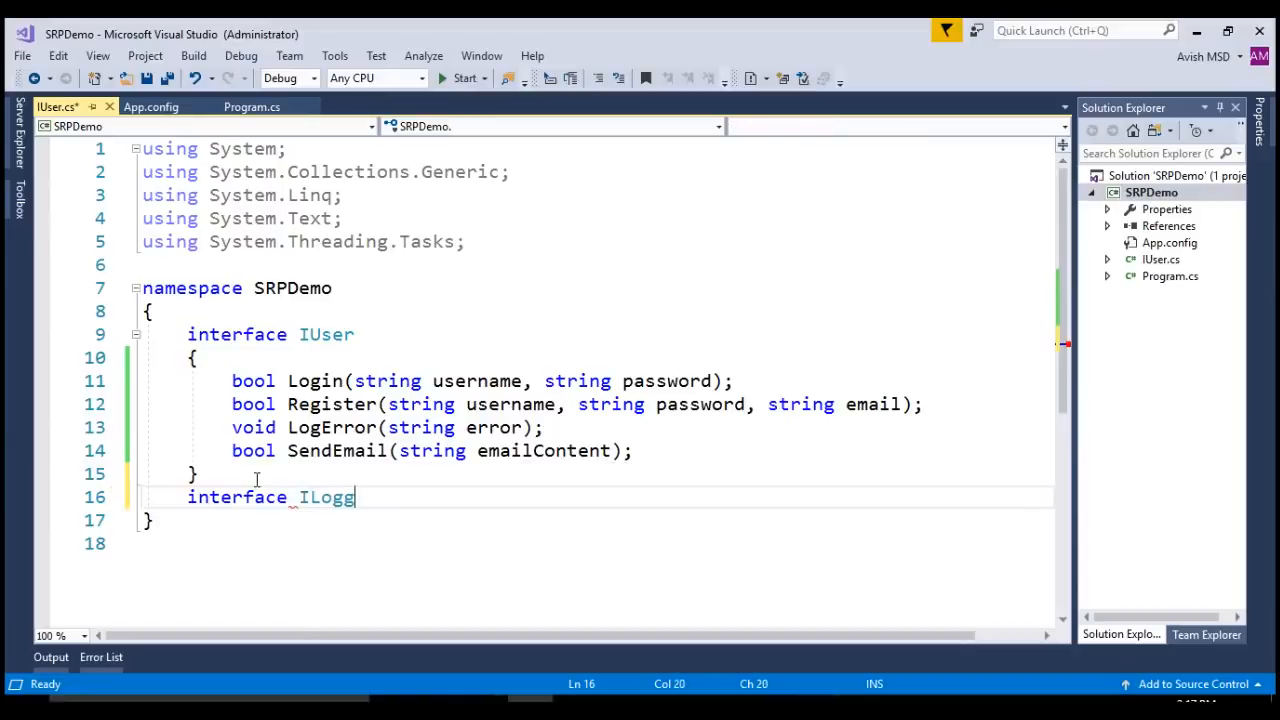
text(er)
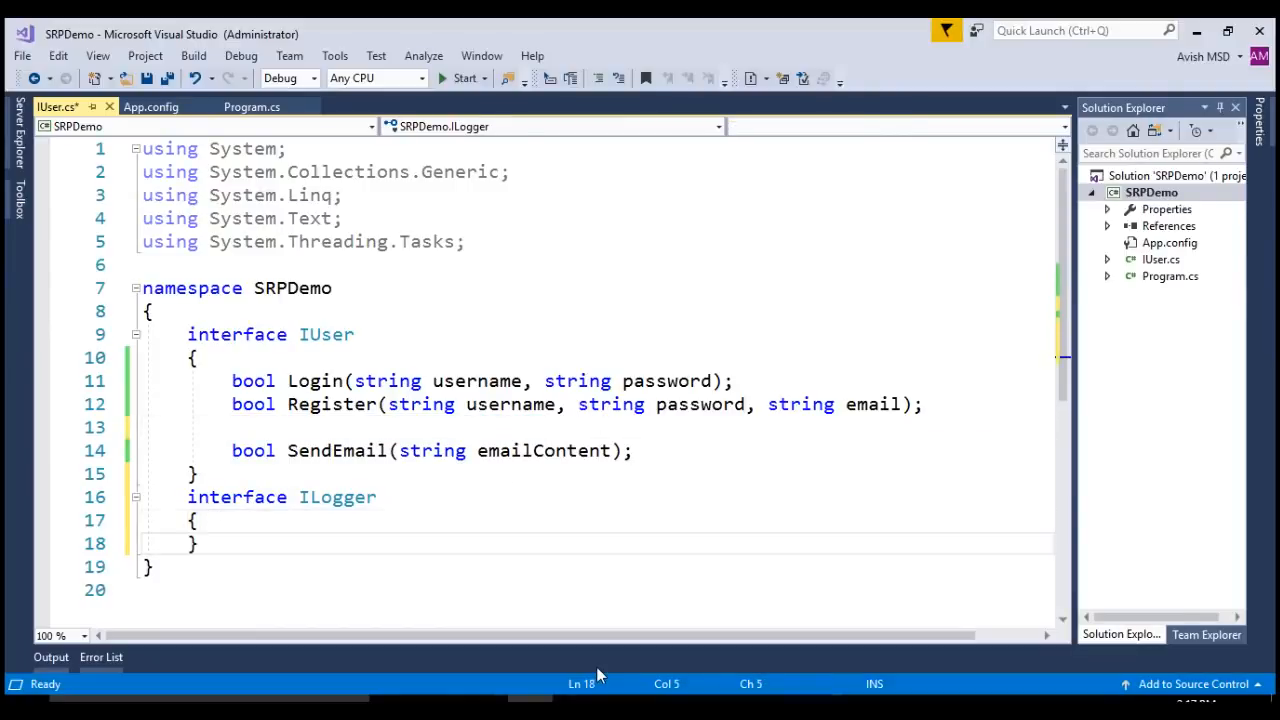
text(void LogError(string error);)
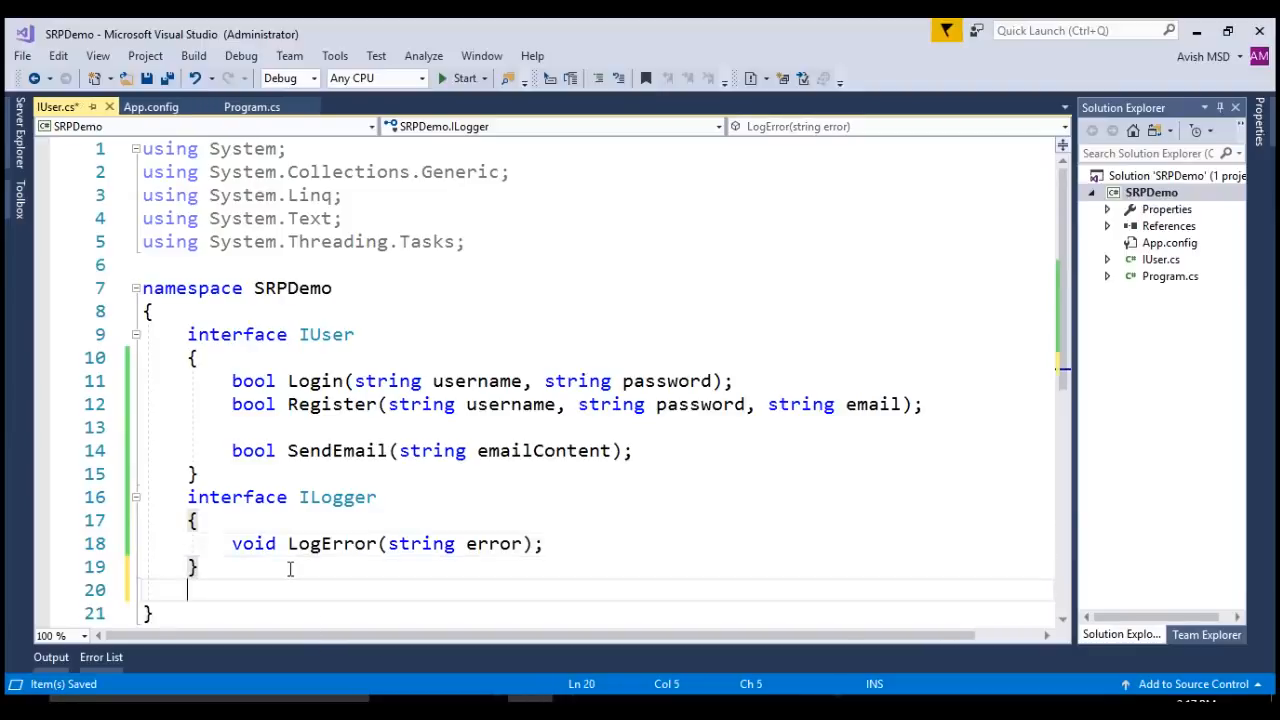
text(interface)
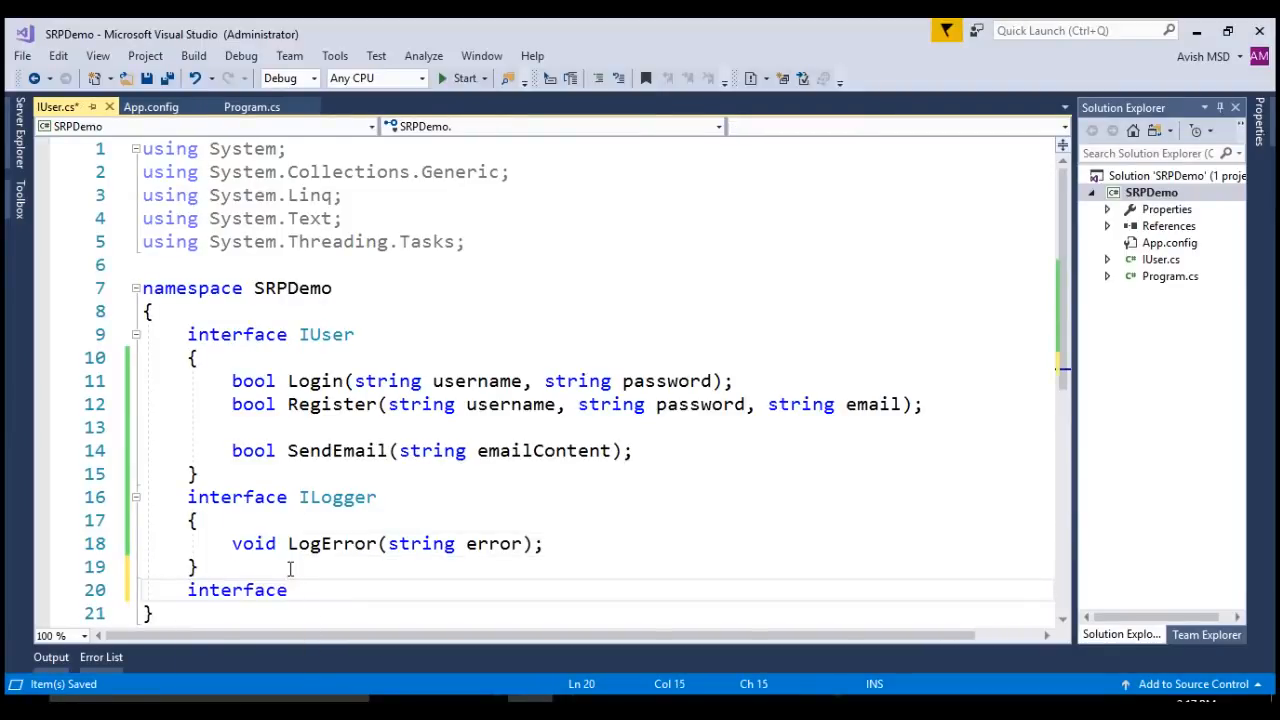
text(IEmail)
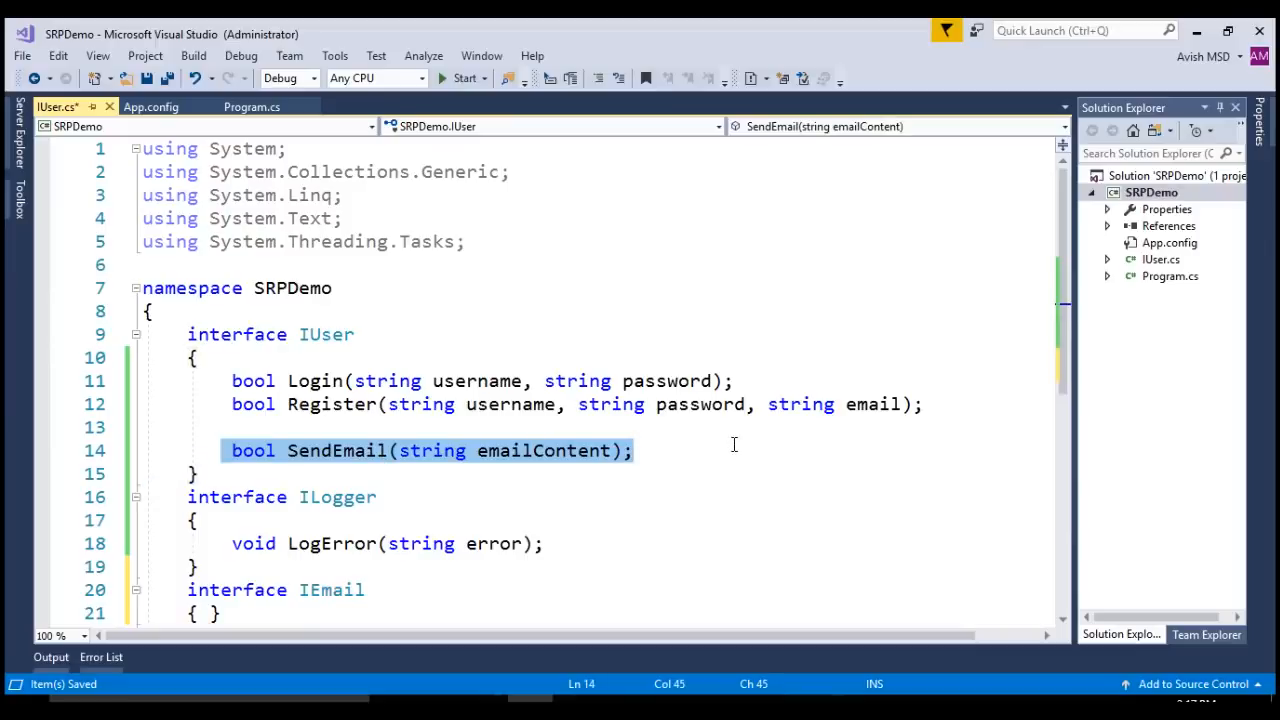
Relocate bool SendEmail(string emailContent) from IUser into the IEmail interface
key(Delete)
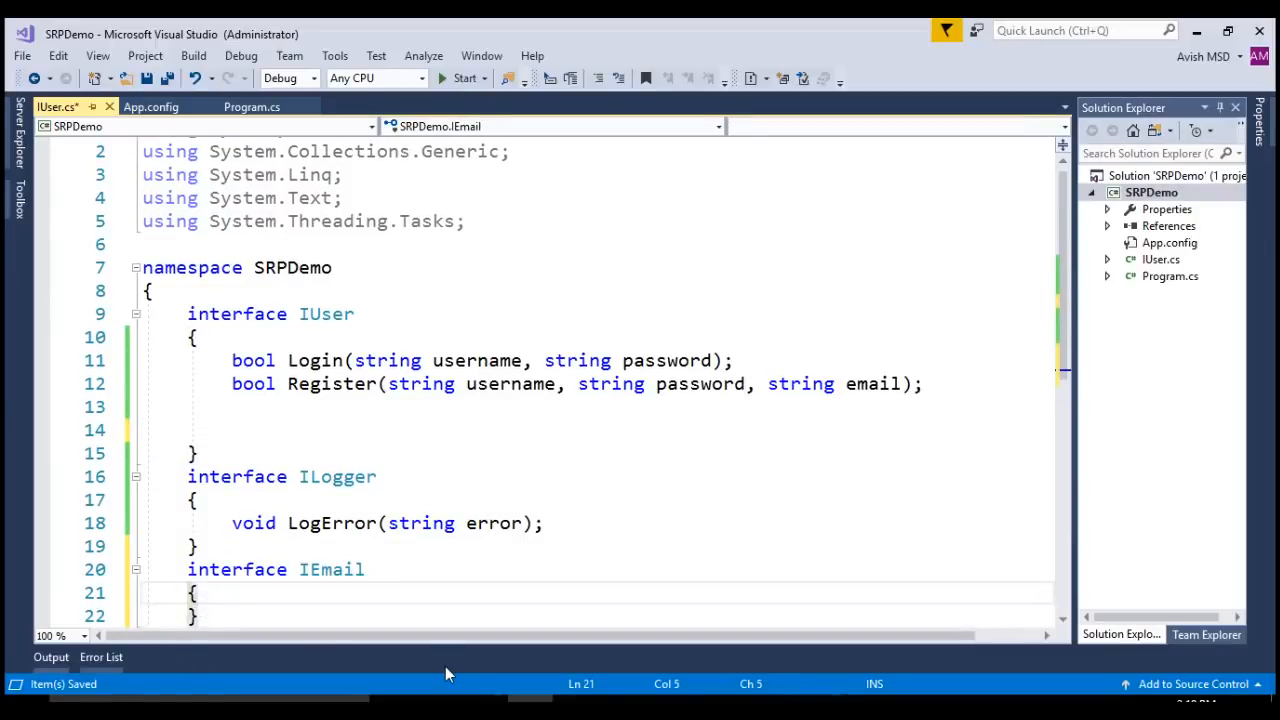
text(bool SendEmail(string emailContent);)
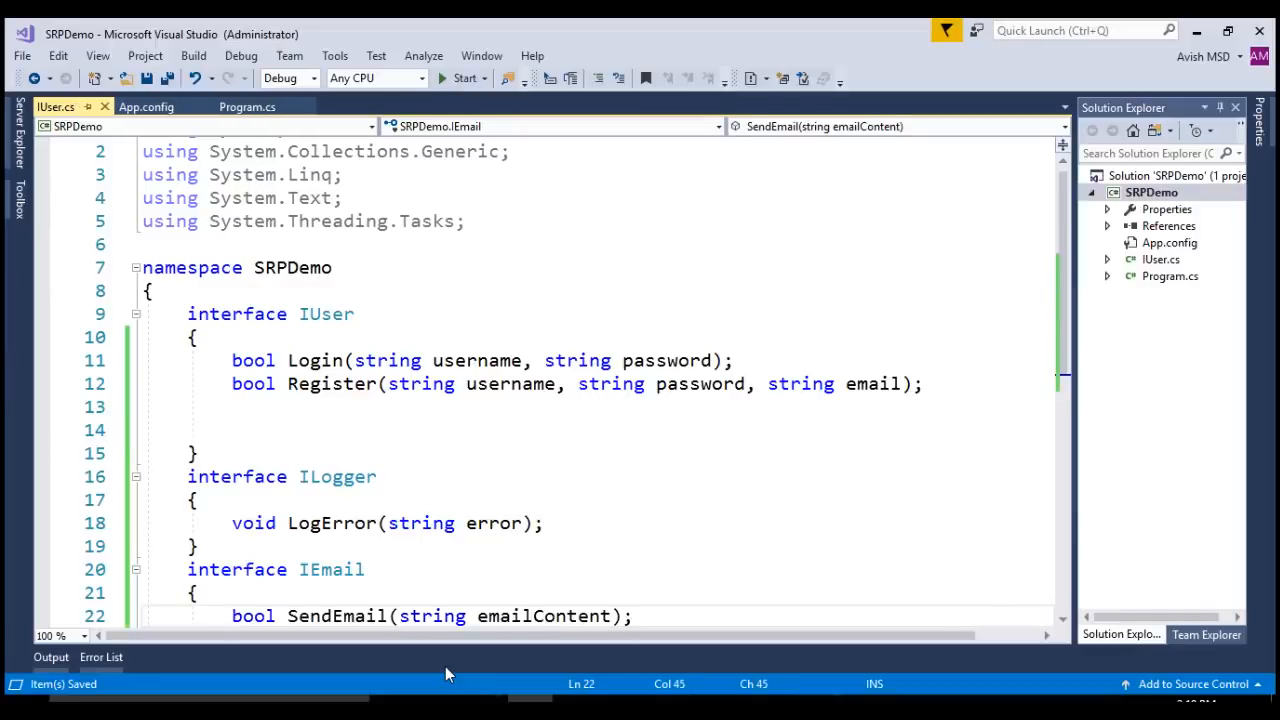
scroll(down, 3)
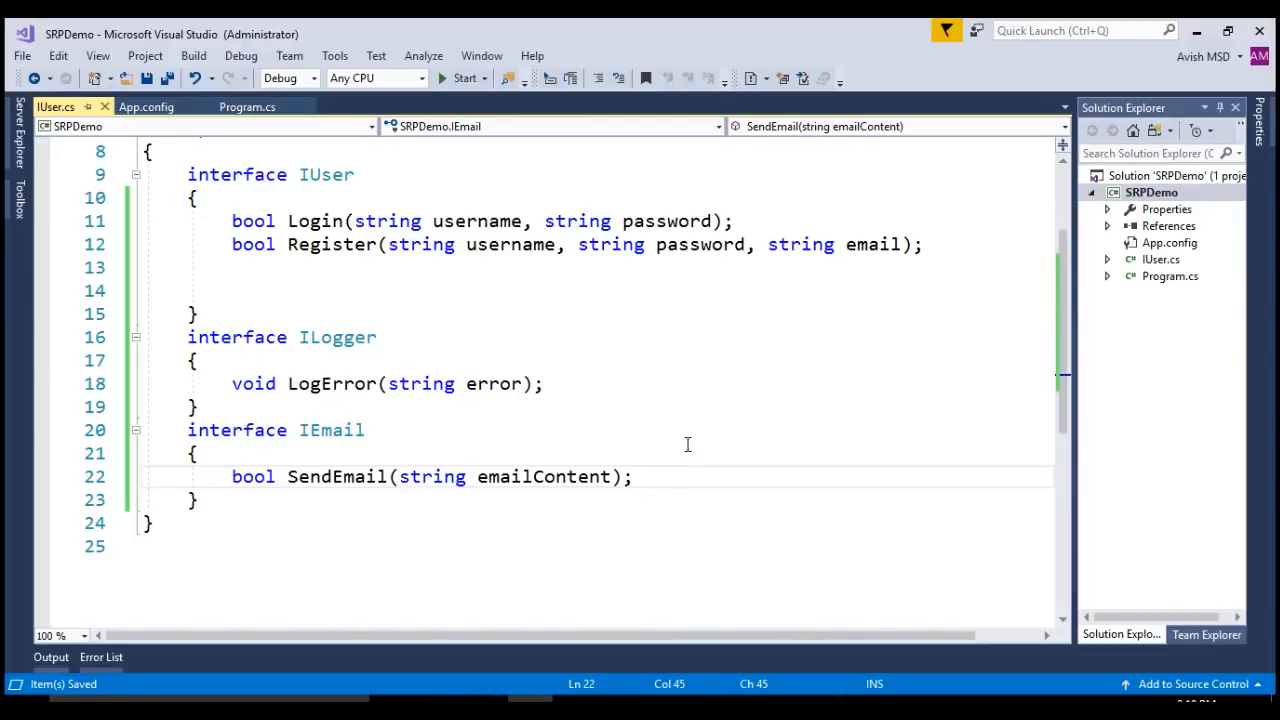
mouse_move(442, 209)
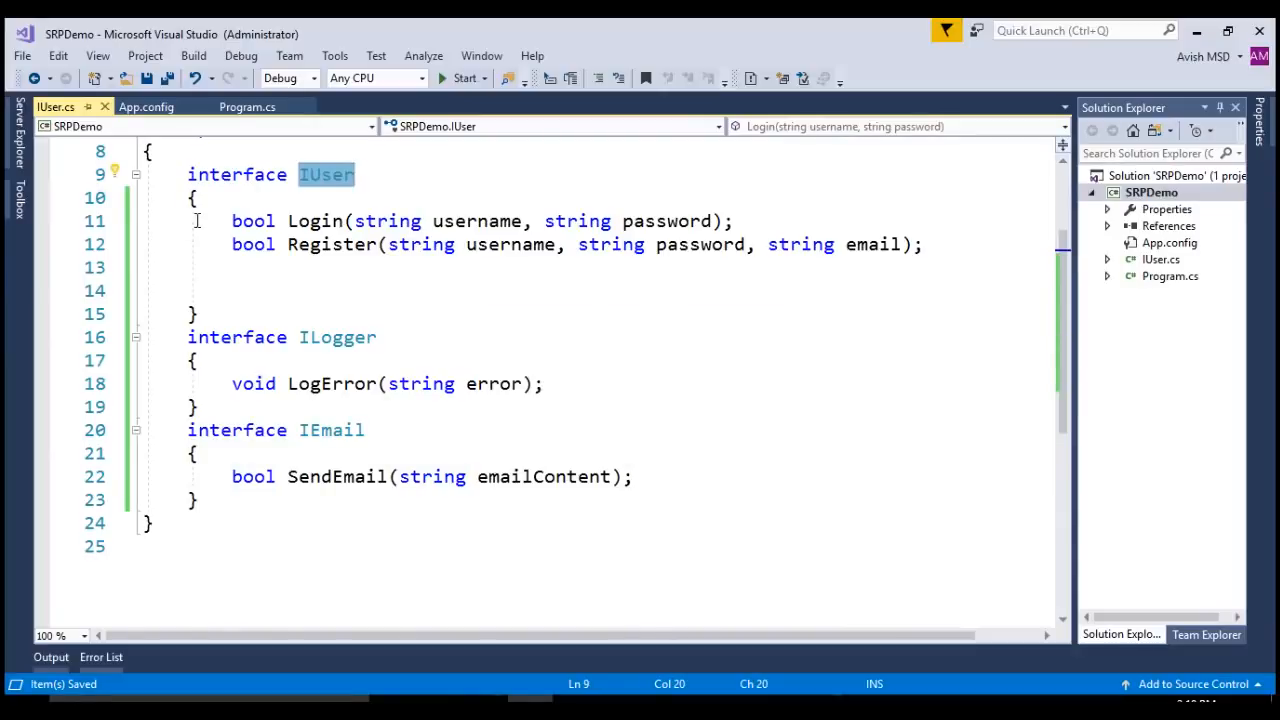
drag(231, 221, 167, 267)
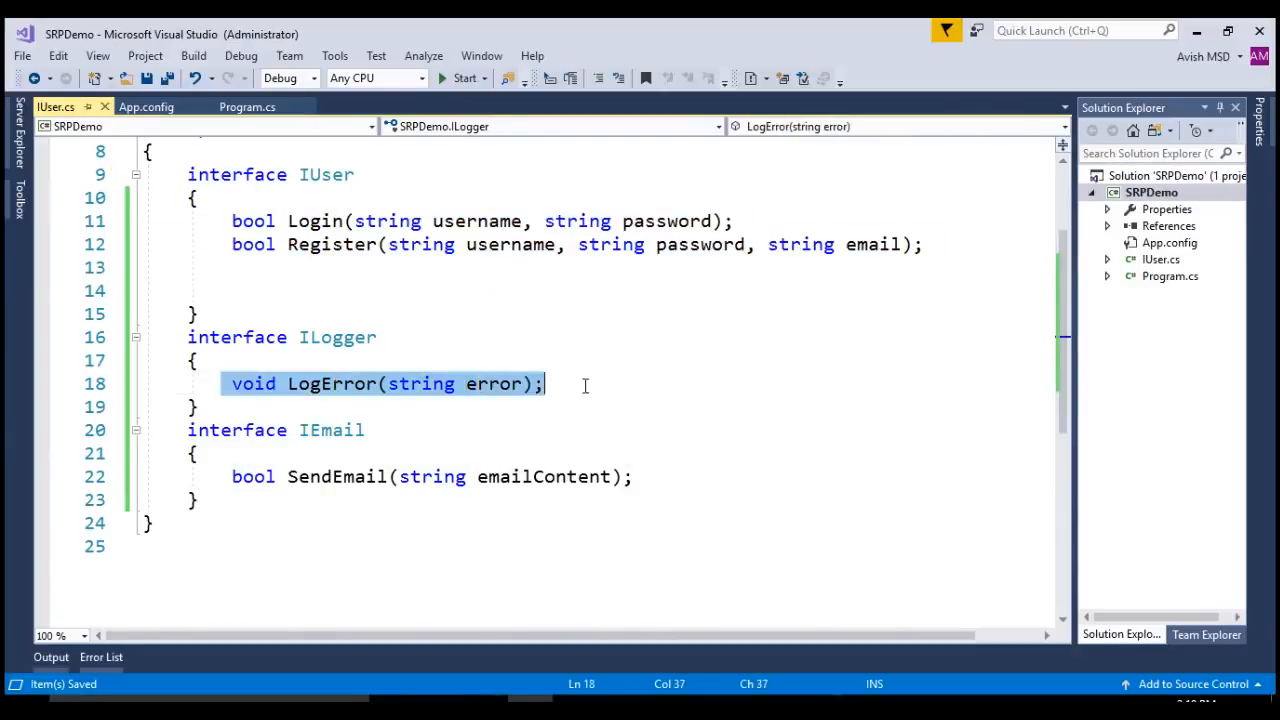
mouse_move(596, 453)
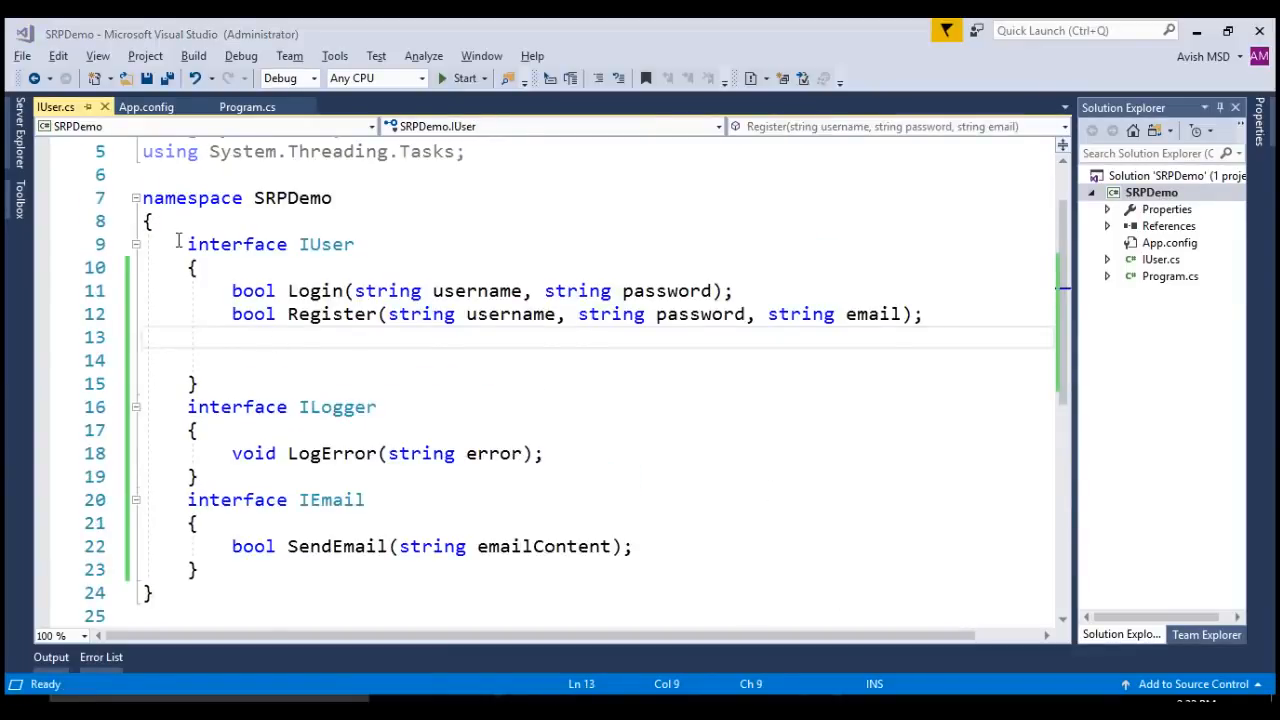
drag(187, 244, 197, 384)
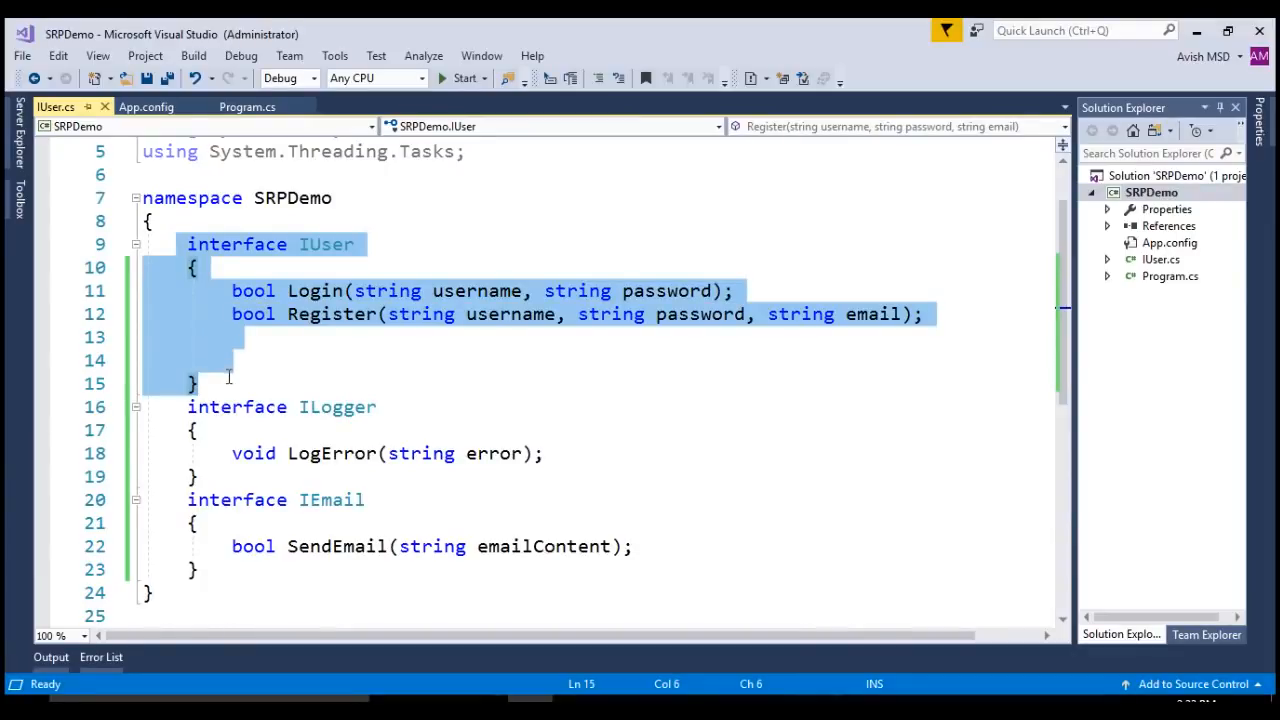